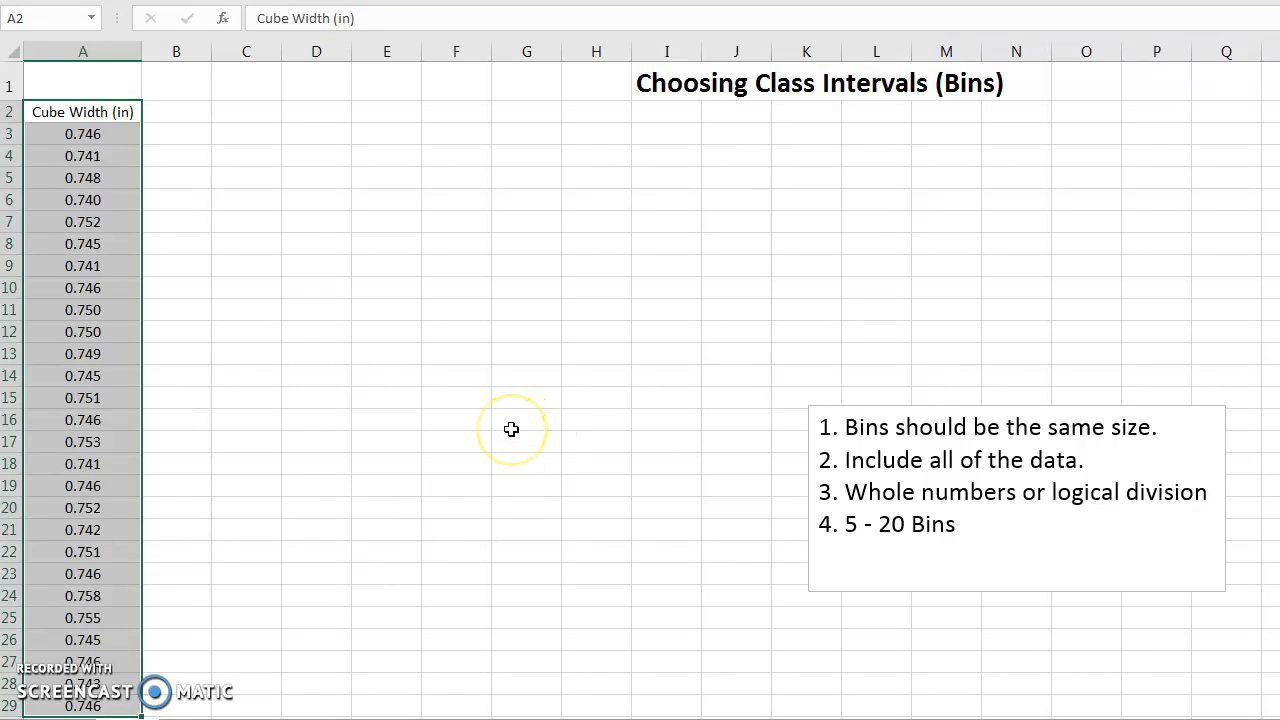
Step: Select the cube width data and choose Descriptive Statistics from the Data Analysis tools
{"action": "left_click", "coordinate": [511, 430]}
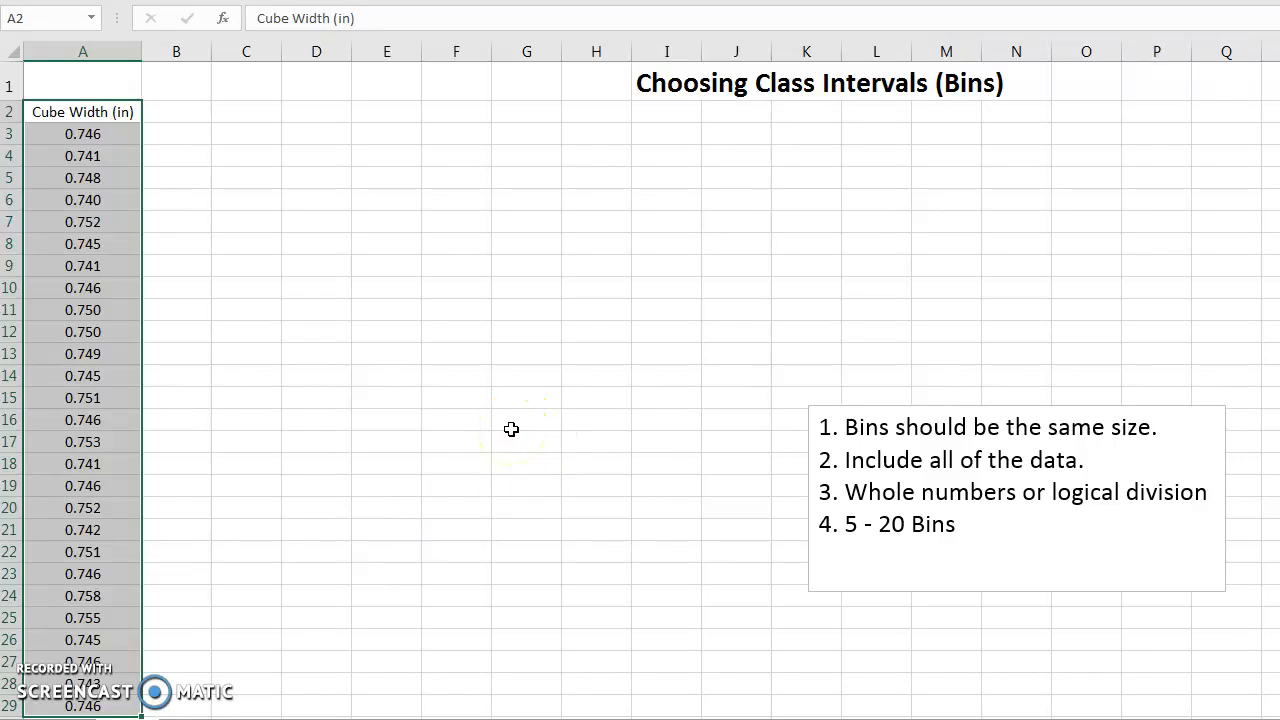
{"action": "left_click", "coordinate": [456, 375]}
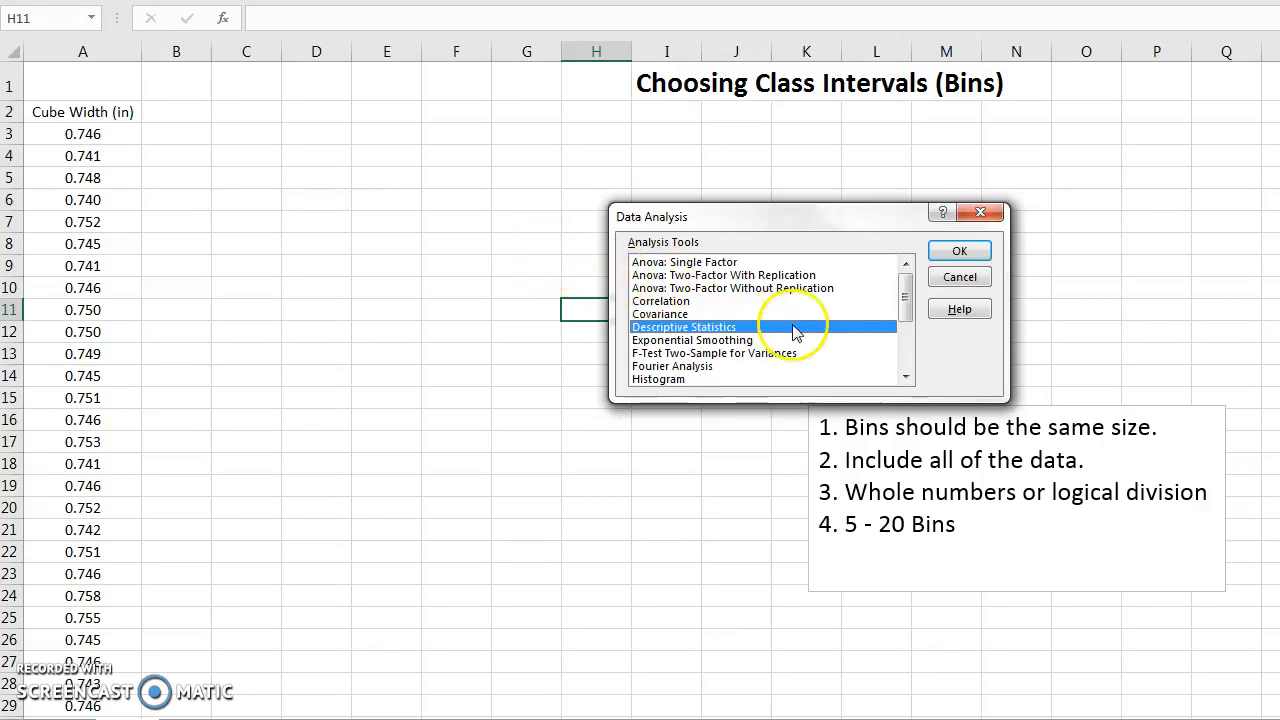
{"action": "mouse_move", "coordinate": [1020, 270]}
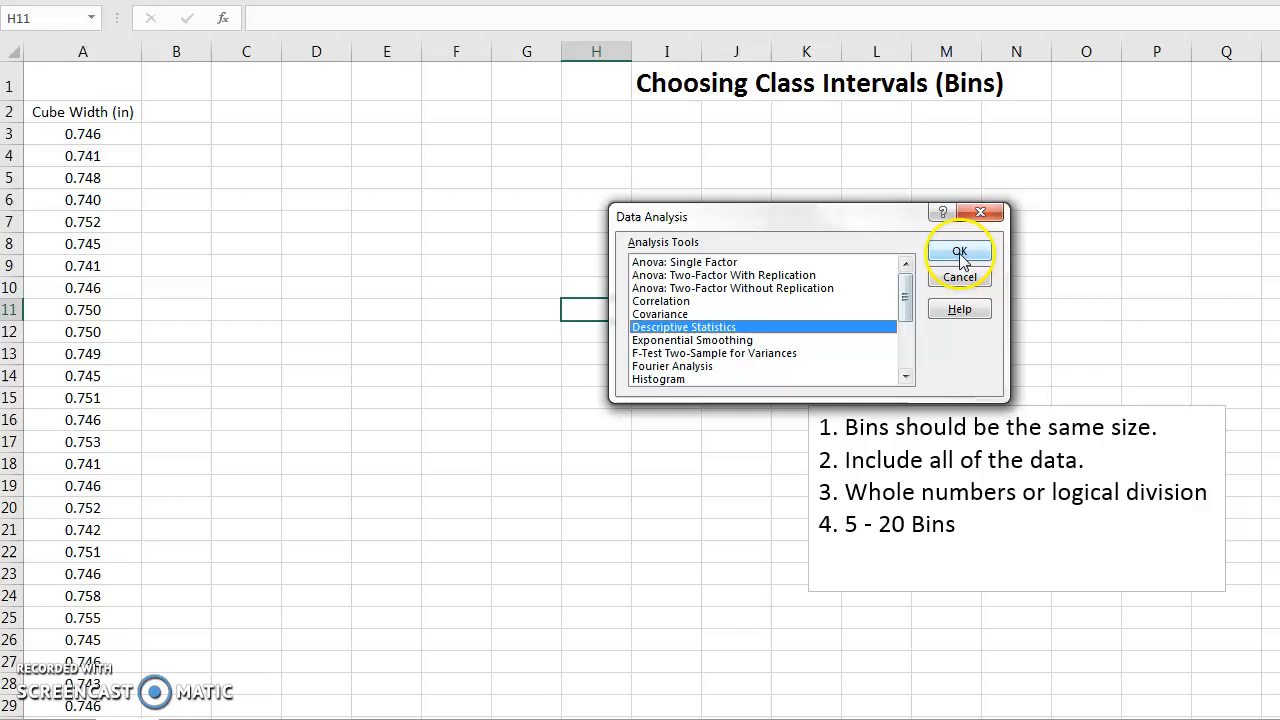
Step: Run Descriptive Statistics on A3:A29 with summary statistics output starting at B3
{"action": "left_click", "coordinate": [958, 251]}
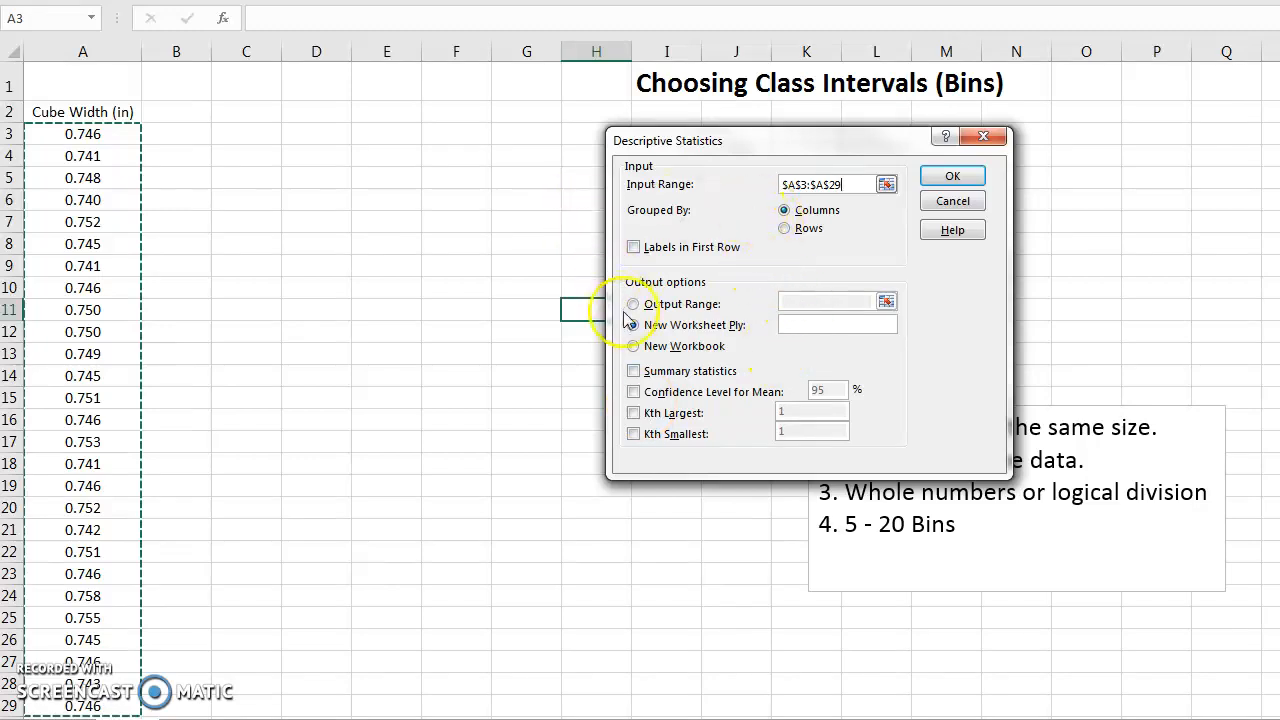
{"action": "left_click", "coordinate": [628, 299]}
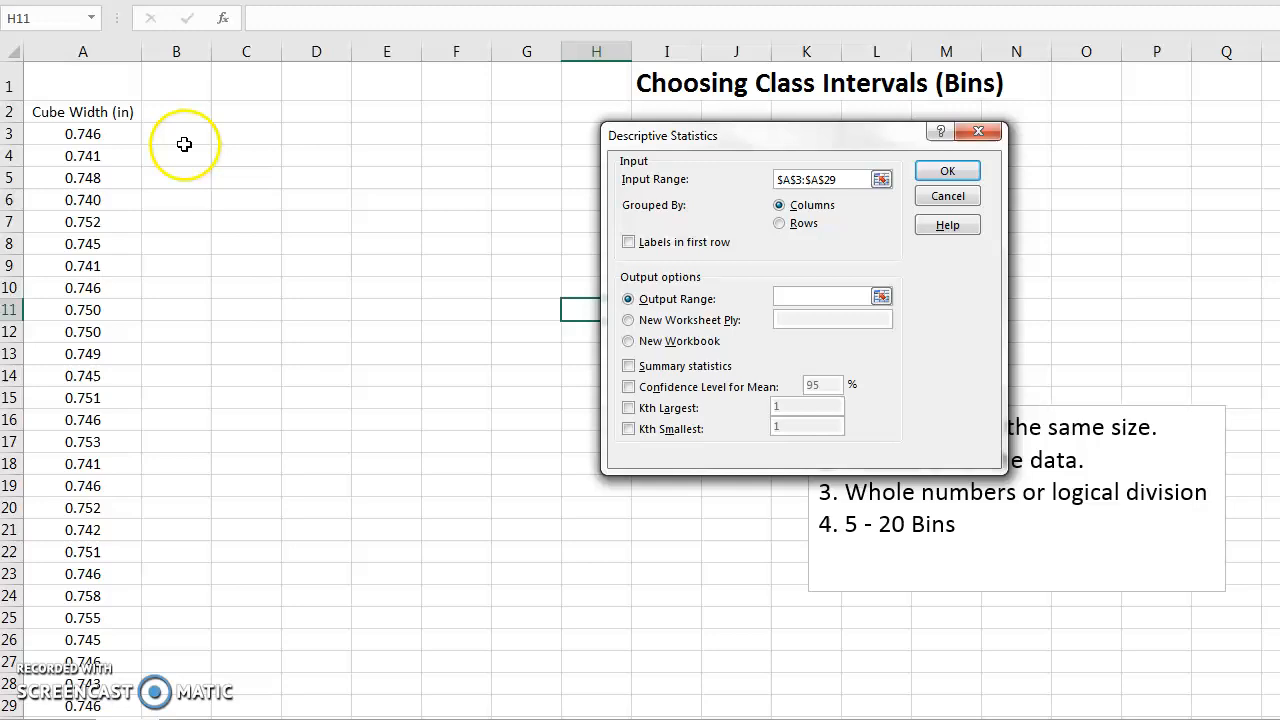
{"action": "left_click", "coordinate": [176, 133]}
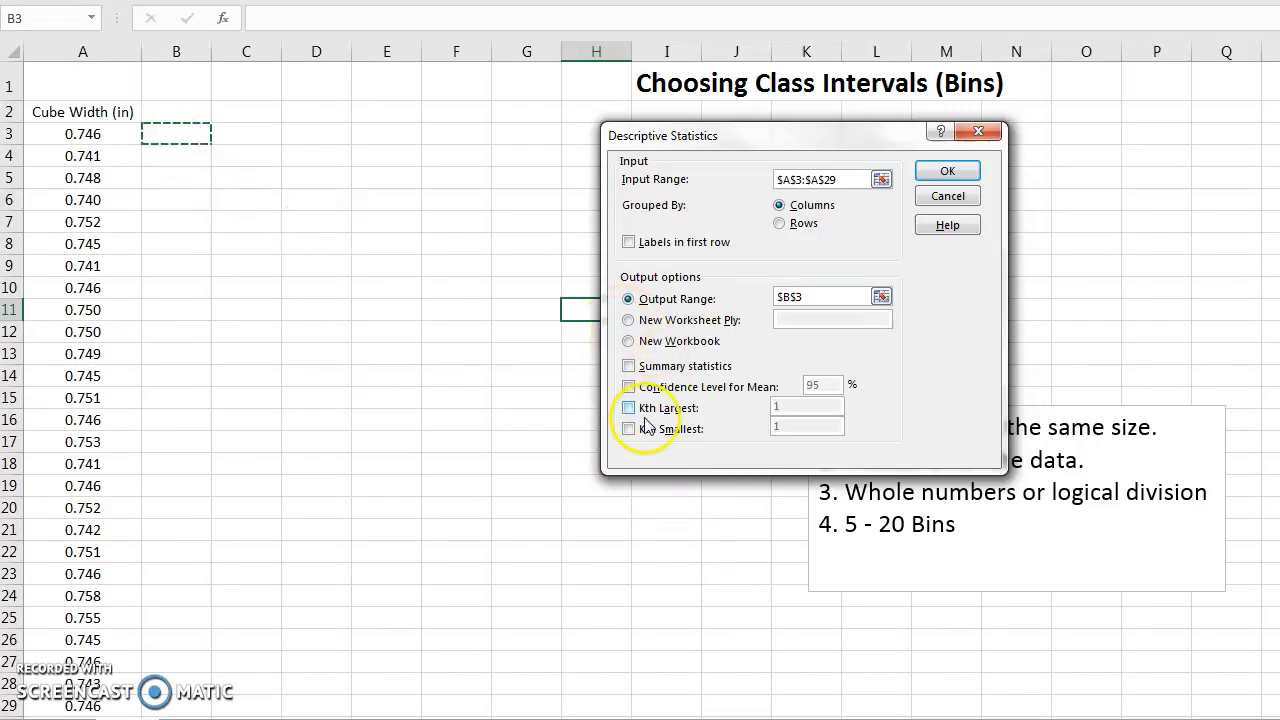
{"action": "left_click", "coordinate": [629, 365]}
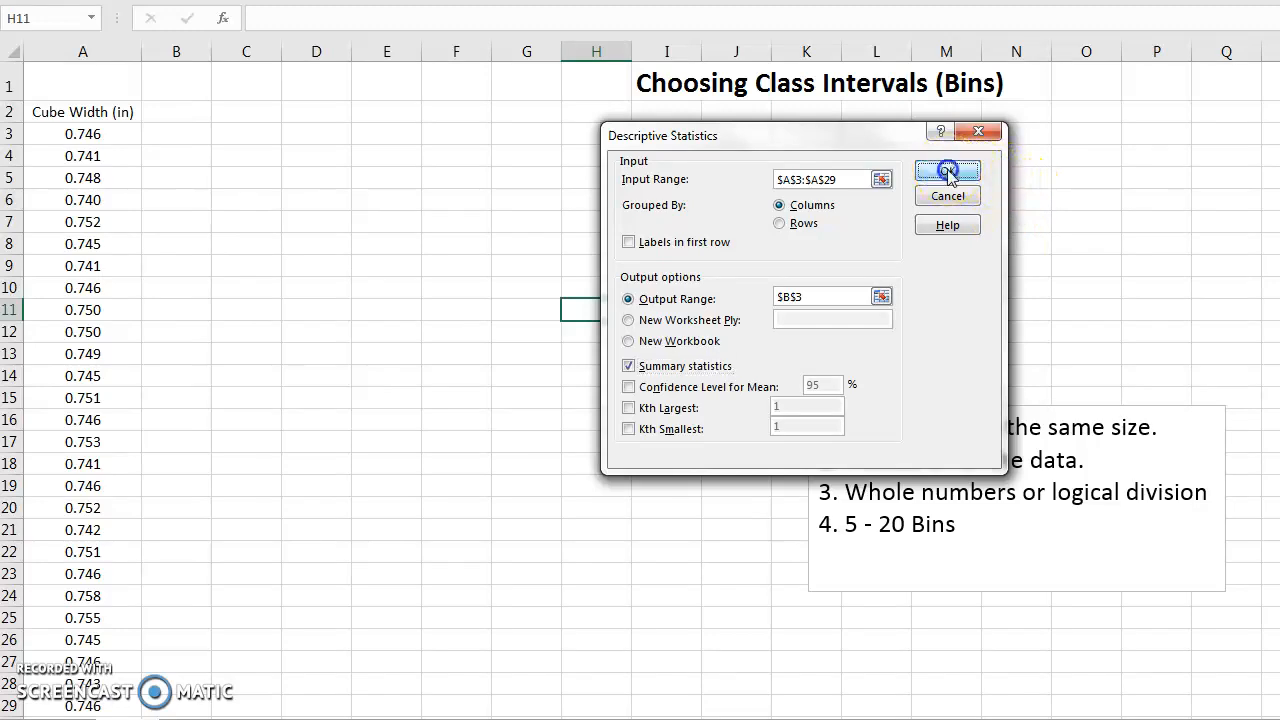
{"action": "left_click", "coordinate": [946, 170]}
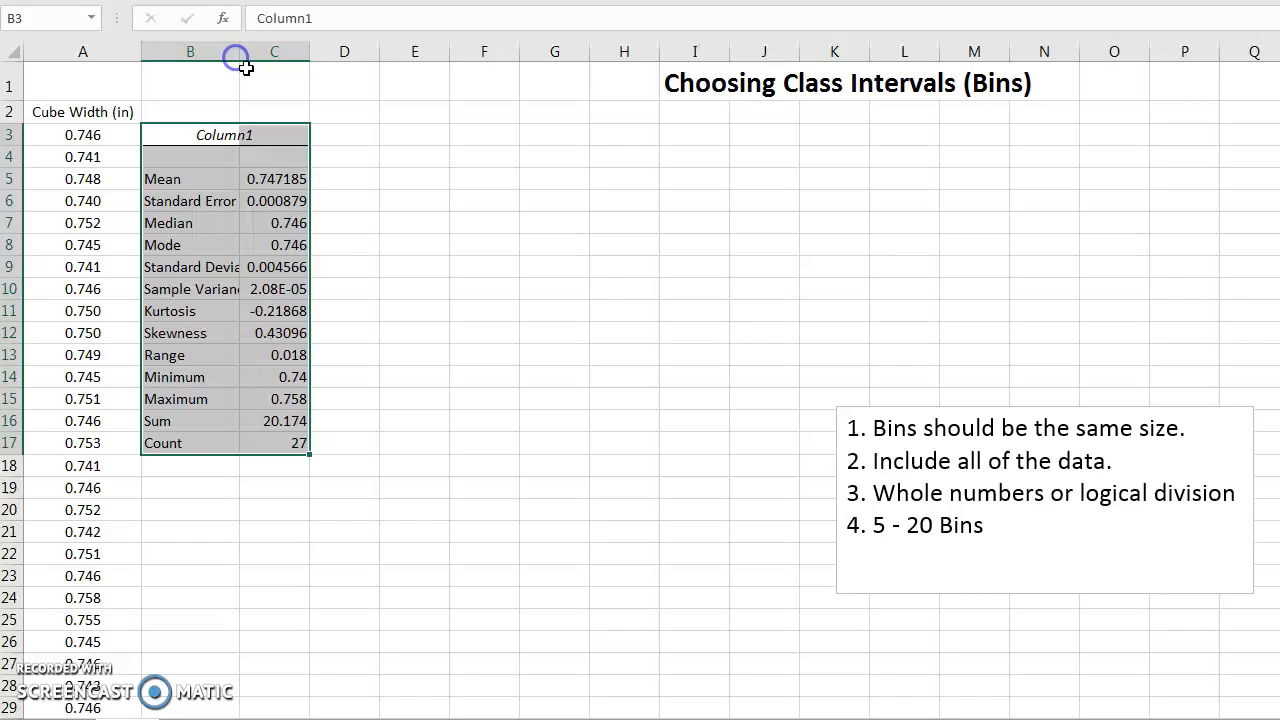
{"action": "mouse_move", "coordinate": [235, 52]}
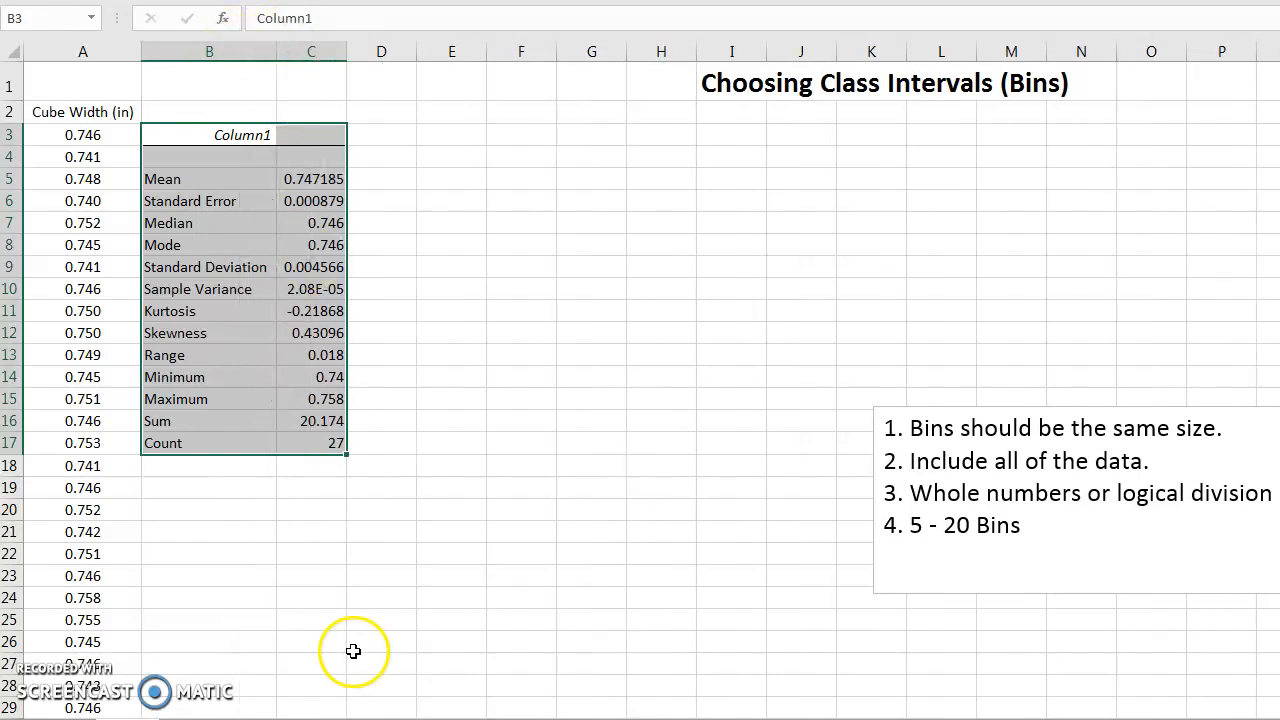
{"action": "mouse_move", "coordinate": [218, 412]}
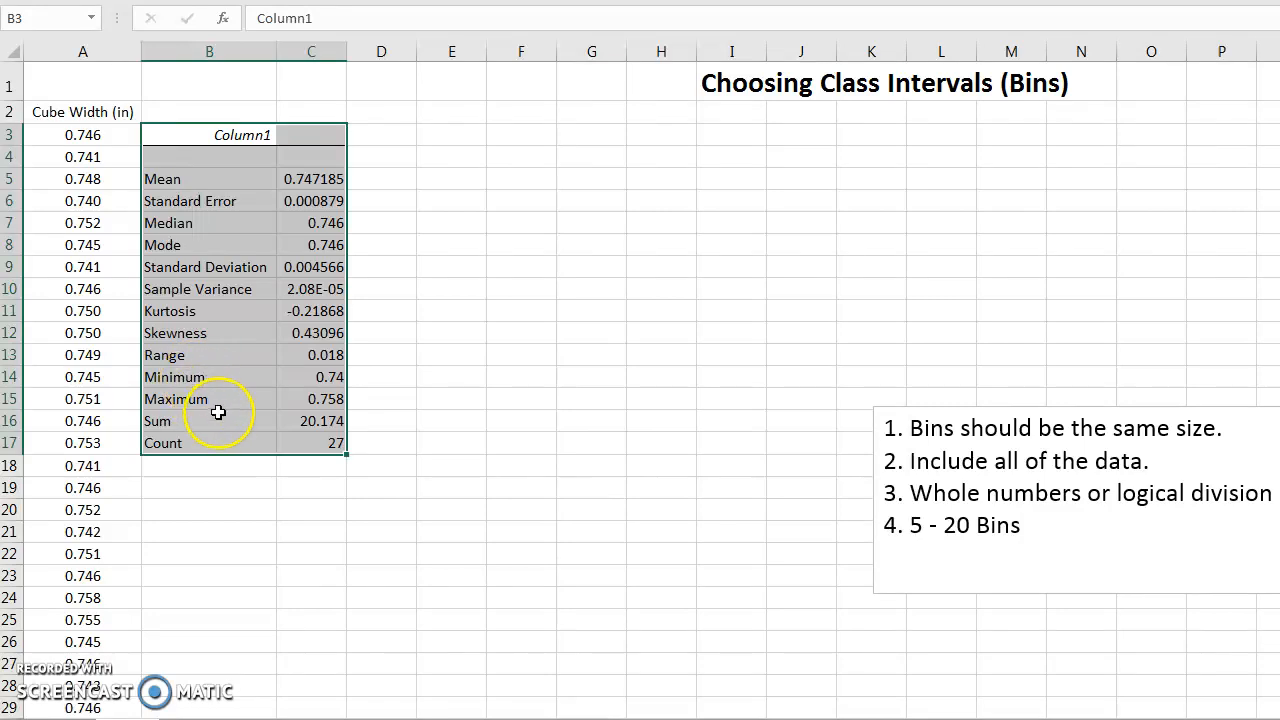
{"action": "mouse_move", "coordinate": [294, 380]}
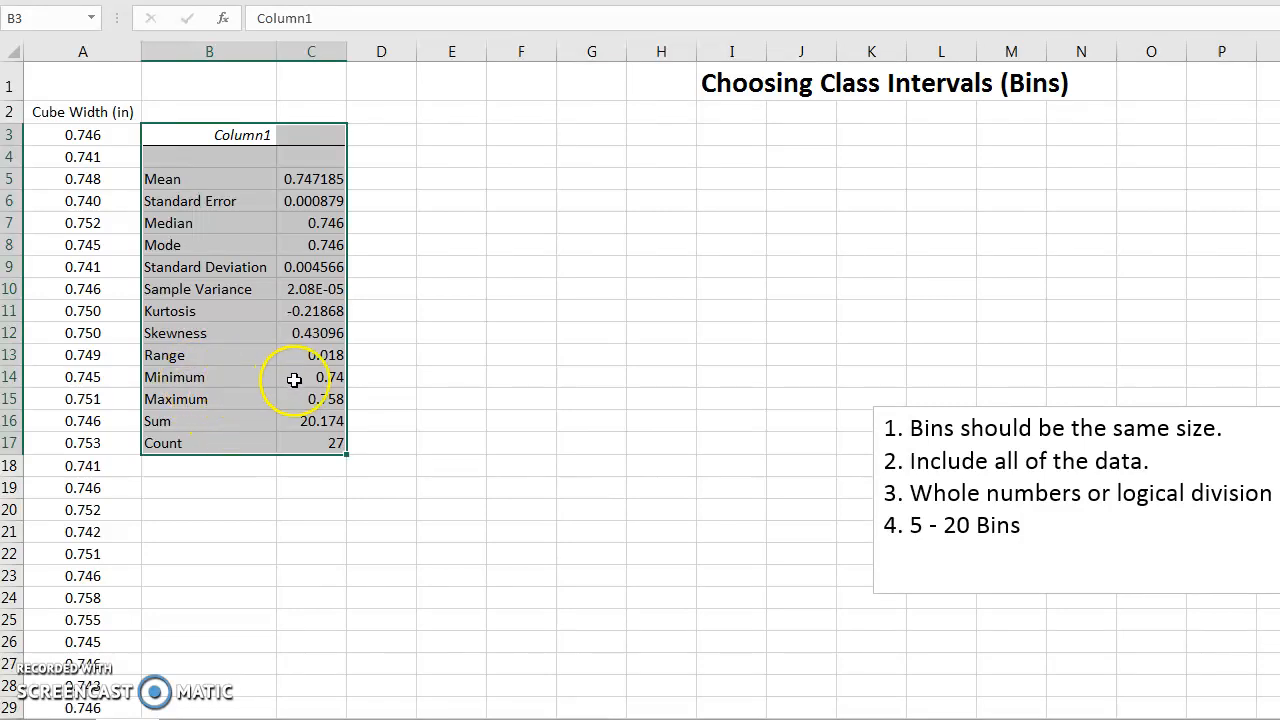
{"action": "mouse_move", "coordinate": [195, 375]}
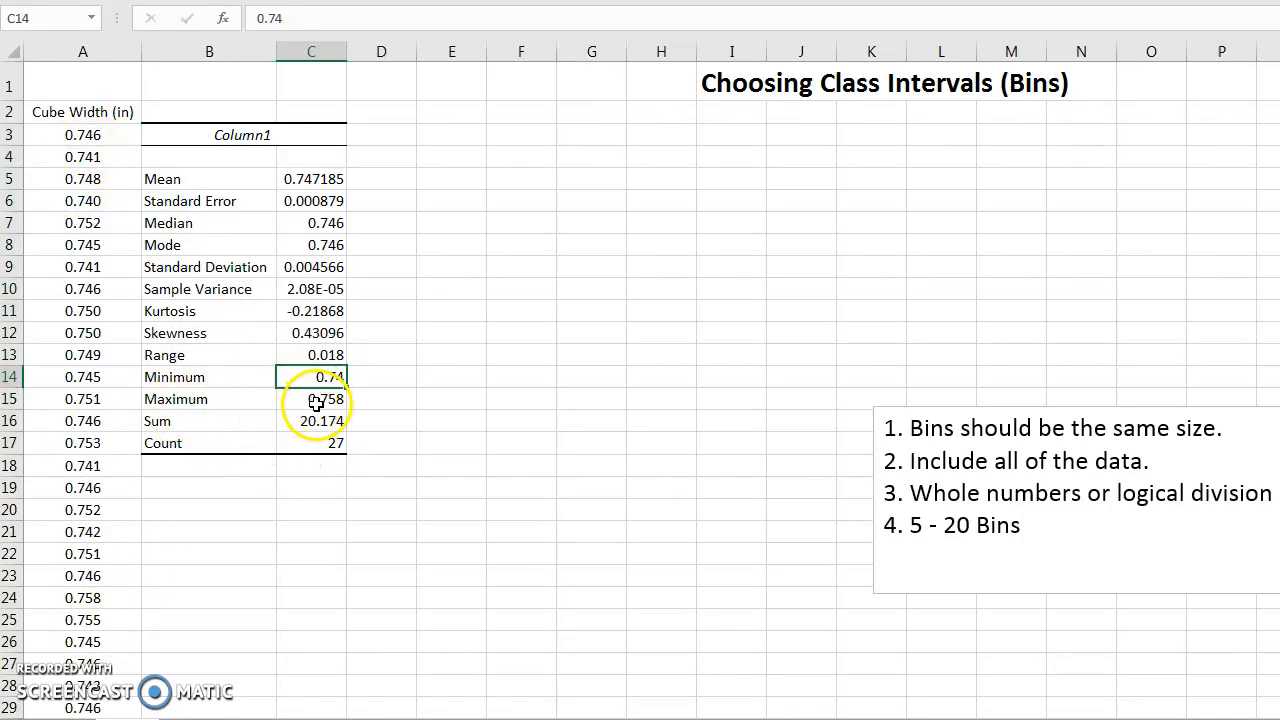
Step: Review the Maximum 0.758 and Minimum 0.74 values in the summary table
{"action": "left_click", "coordinate": [311, 398]}
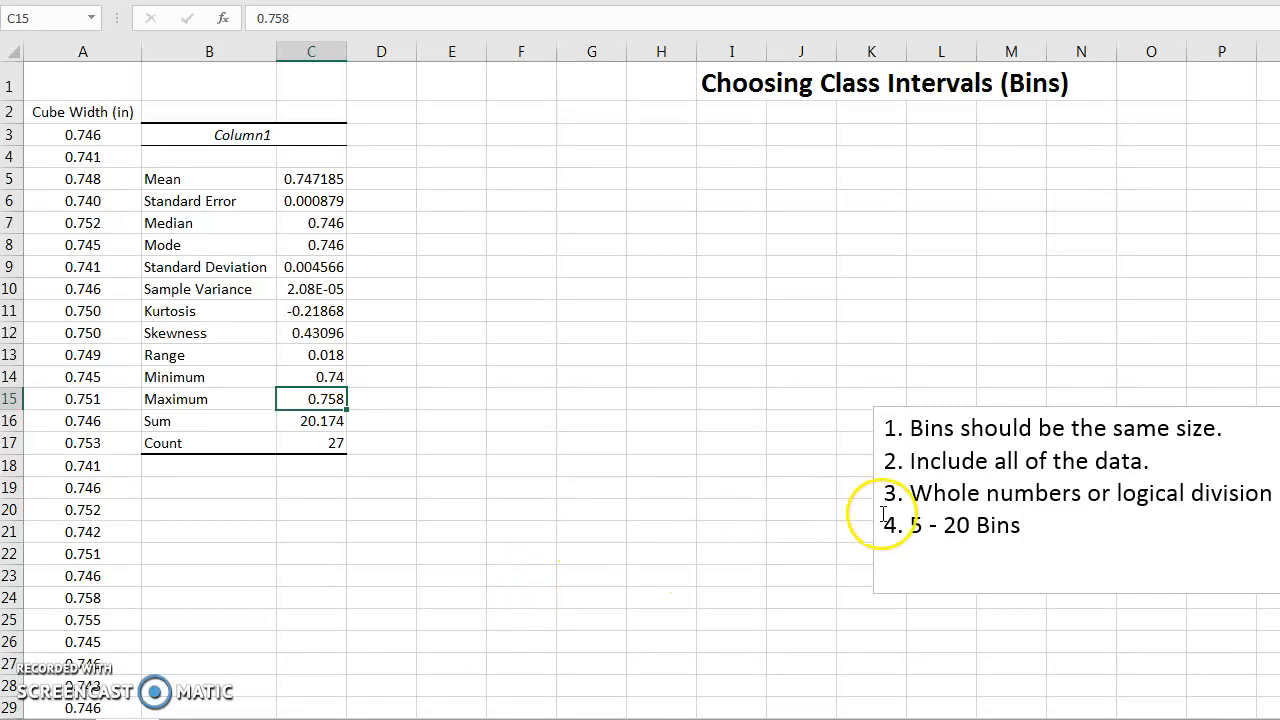
{"action": "left_click", "coordinate": [311, 377]}
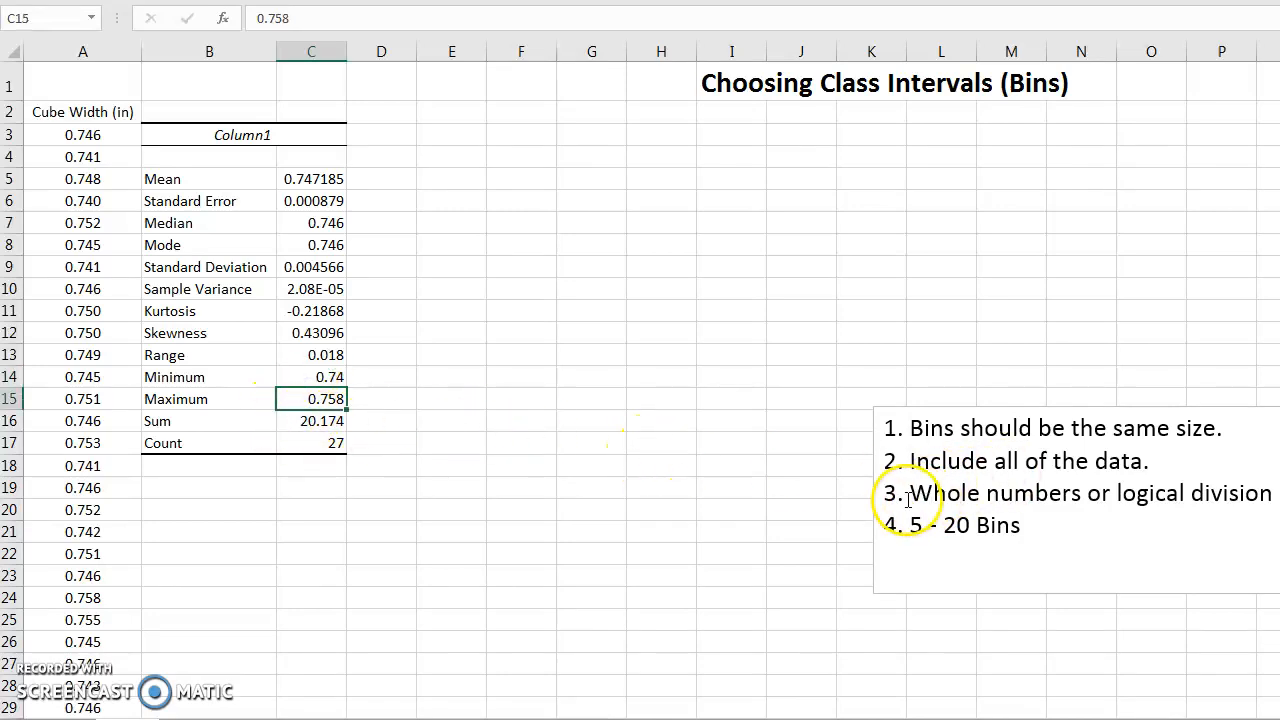
{"action": "mouse_move", "coordinate": [447, 499]}
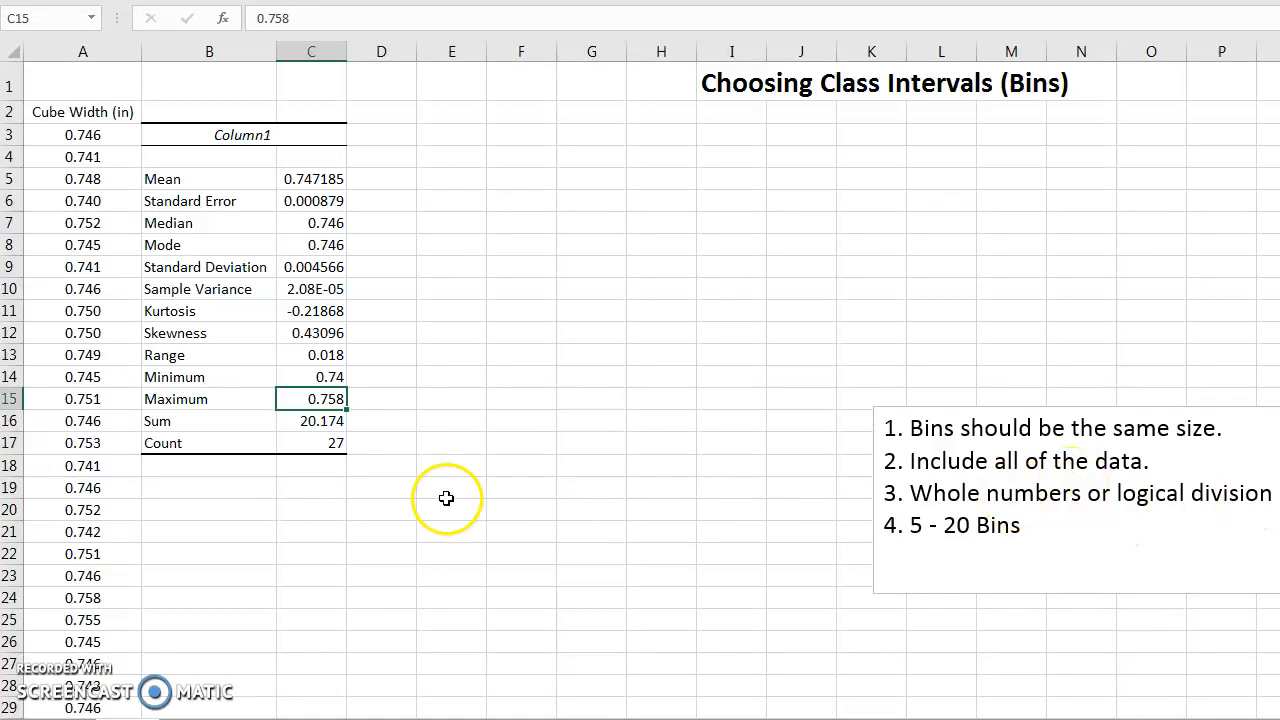
{"action": "left_click", "coordinate": [311, 377]}
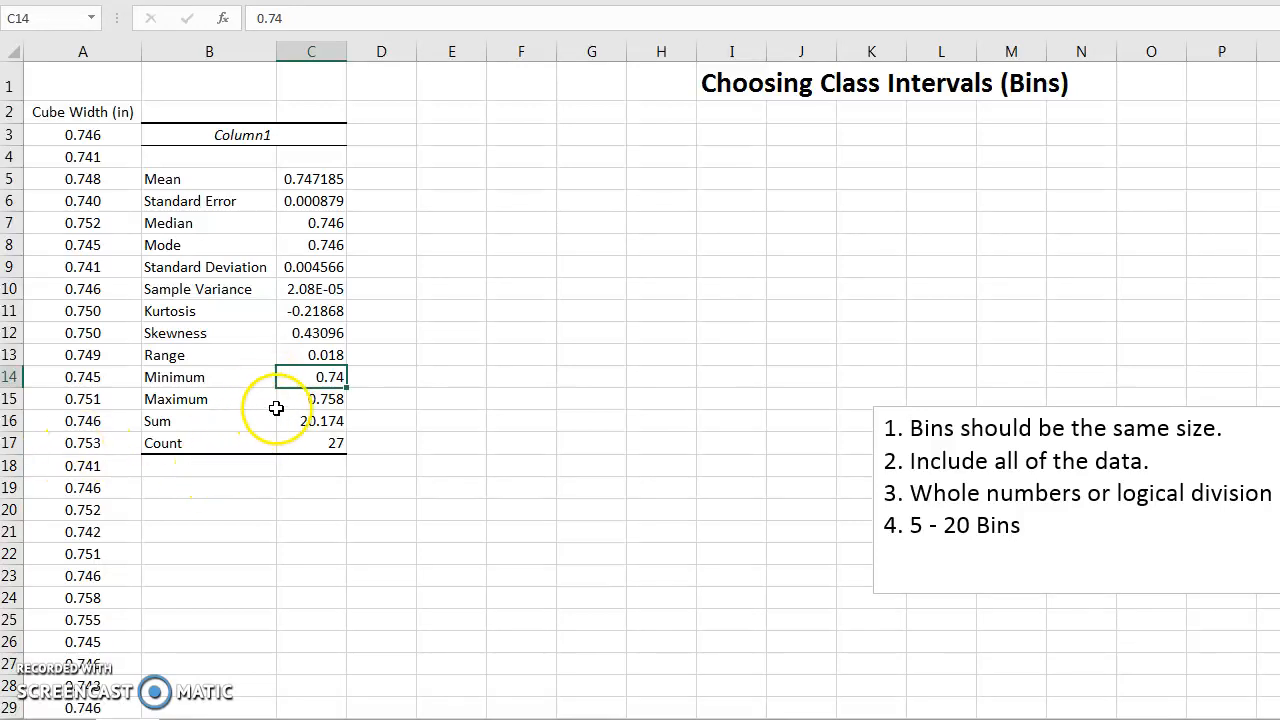
{"action": "mouse_move", "coordinate": [461, 355]}
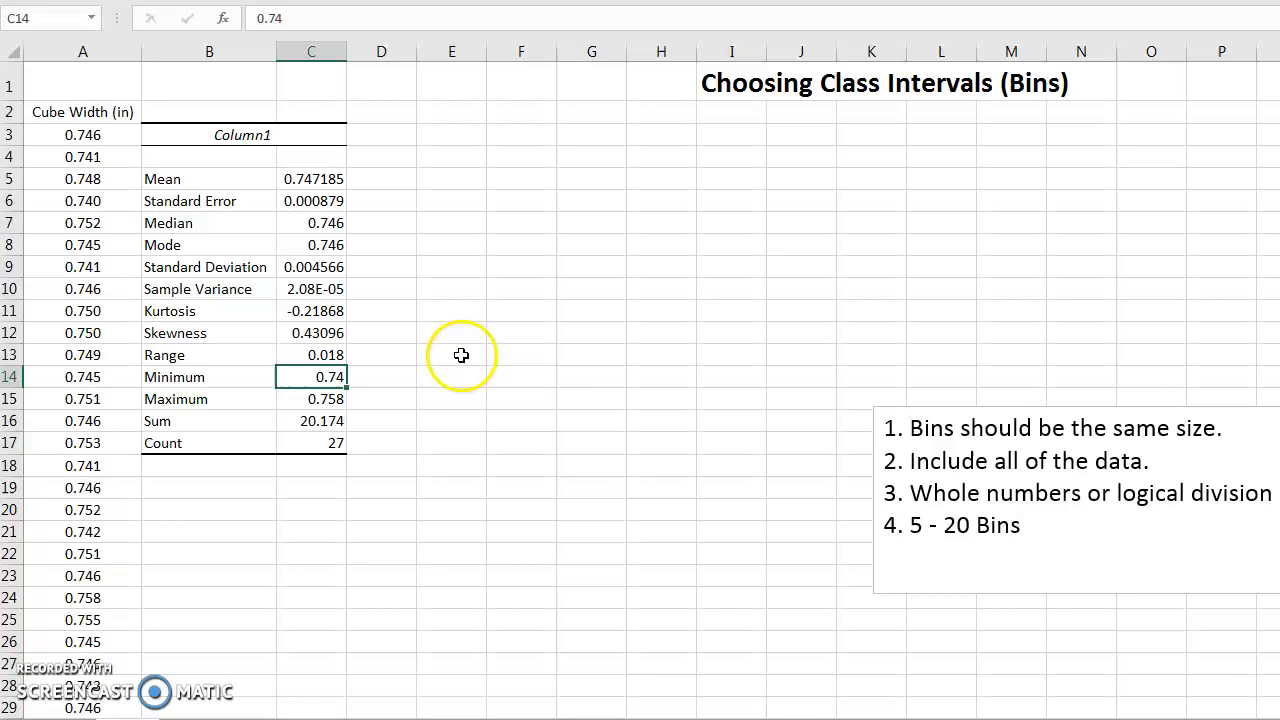
Step: Compute Maximum minus Minimum (0.018) in E15 and label it 'range' in F15
{"action": "left_click", "coordinate": [451, 399]}
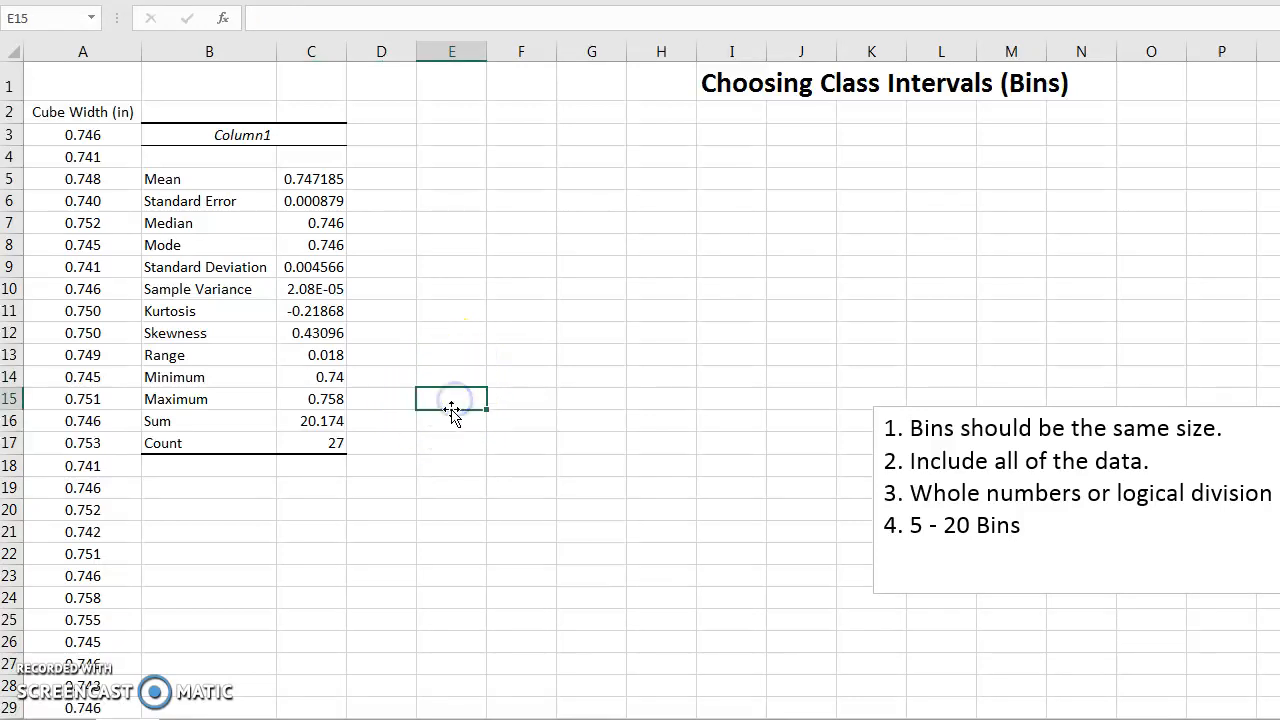
{"action": "type", "text": "="}
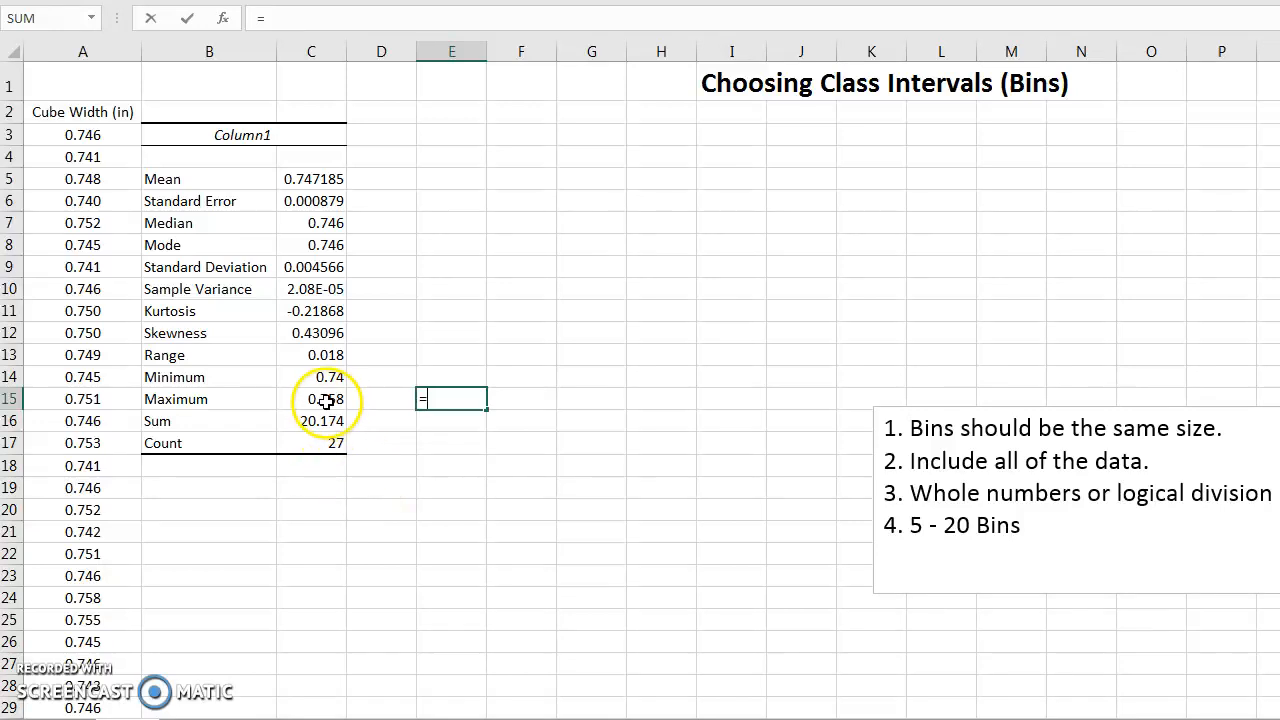
{"action": "left_click", "coordinate": [311, 398]}
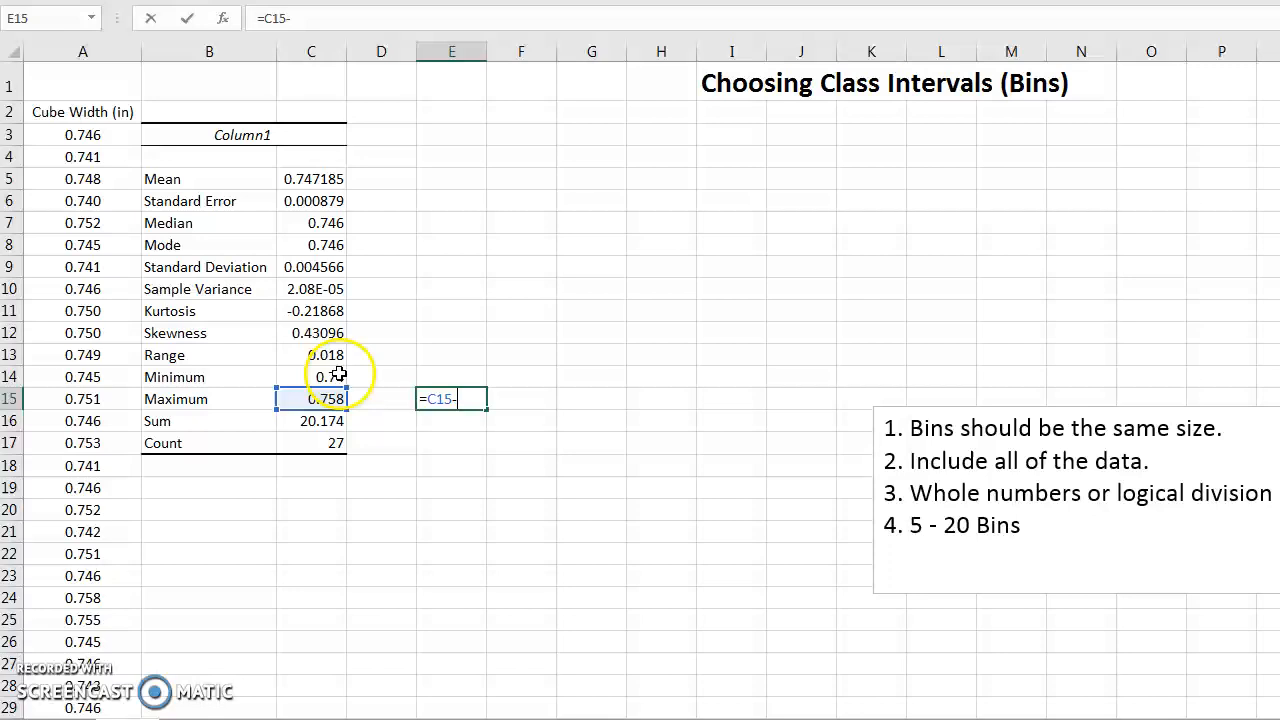
{"action": "left_click", "coordinate": [311, 377]}
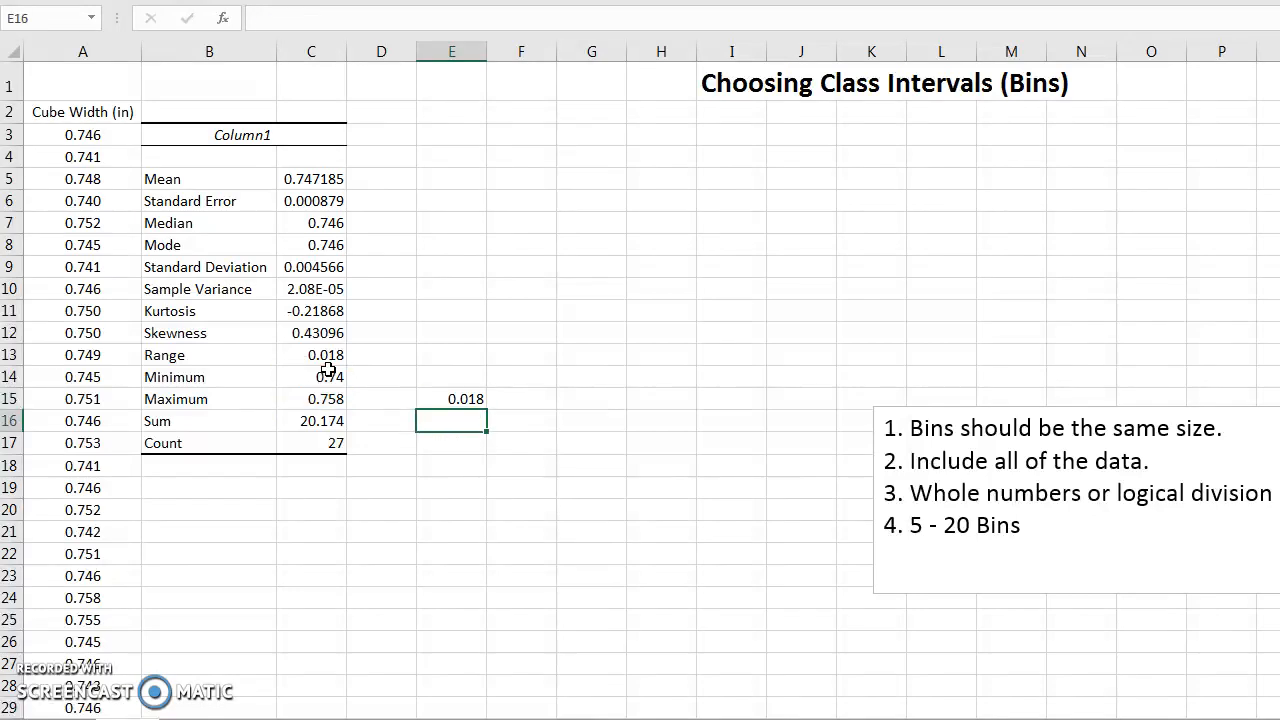
{"action": "left_click", "coordinate": [521, 398]}
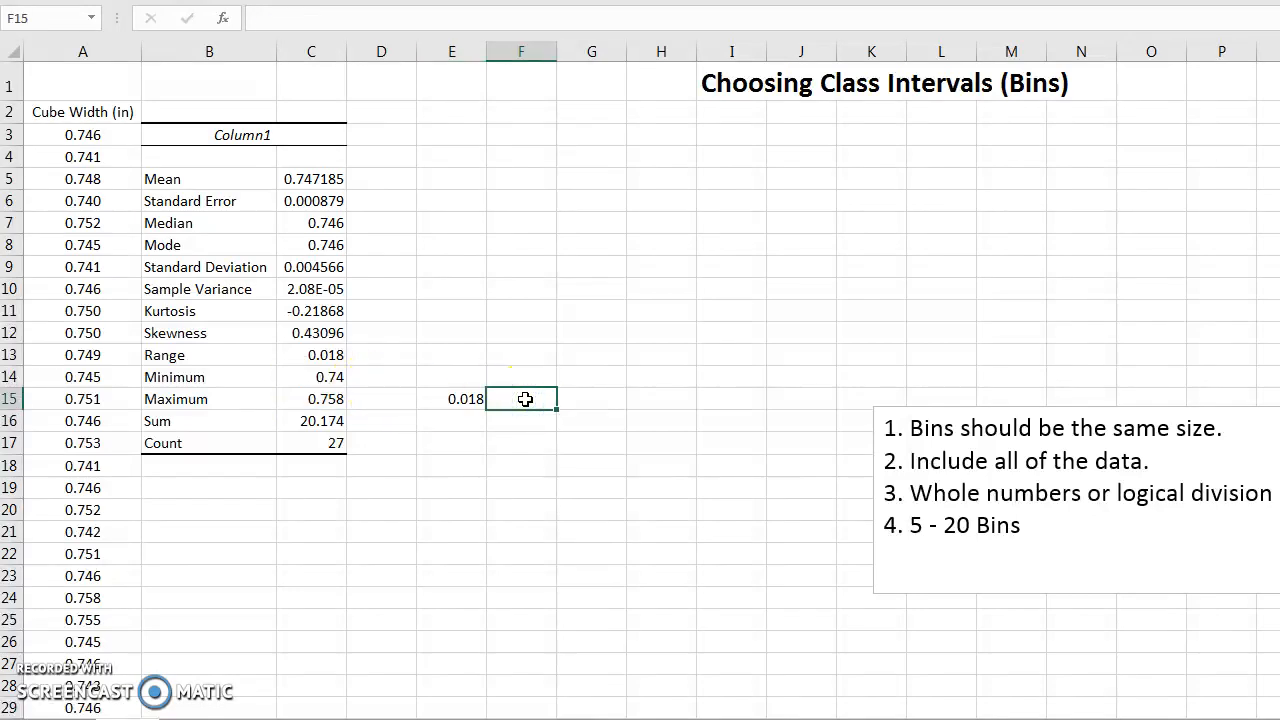
{"action": "type", "text": "range"}
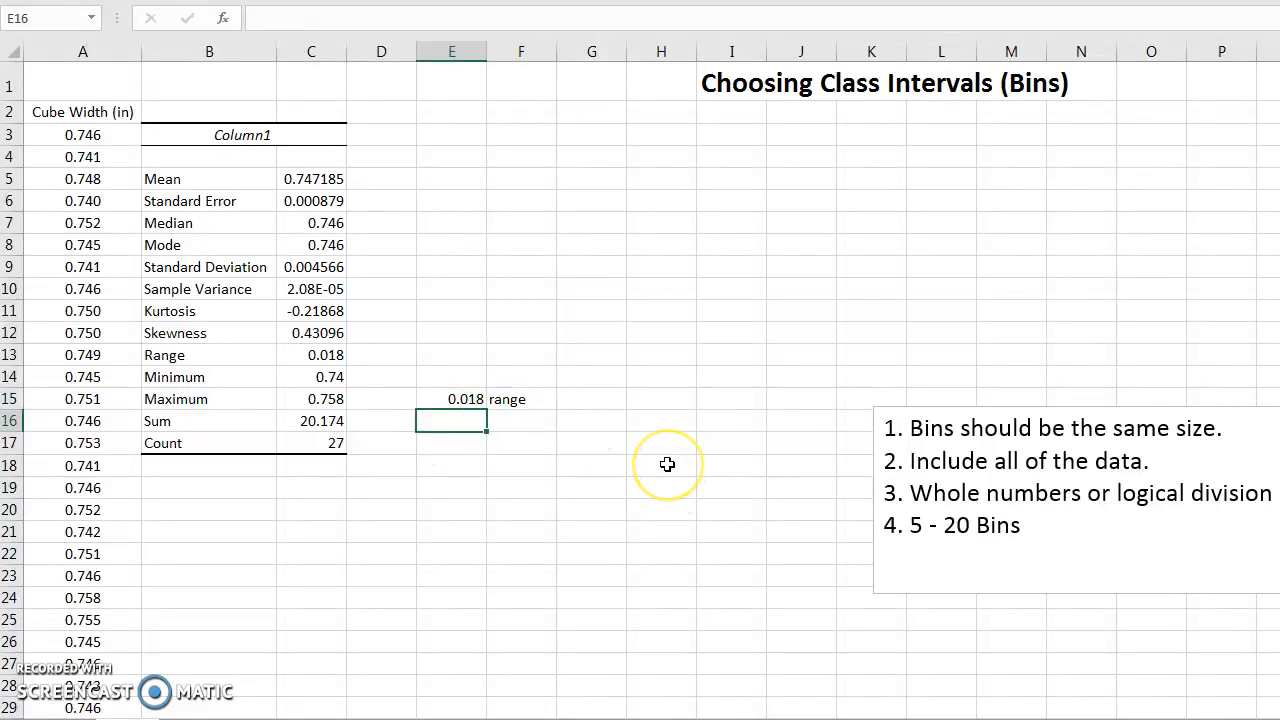
{"action": "mouse_move", "coordinate": [507, 454]}
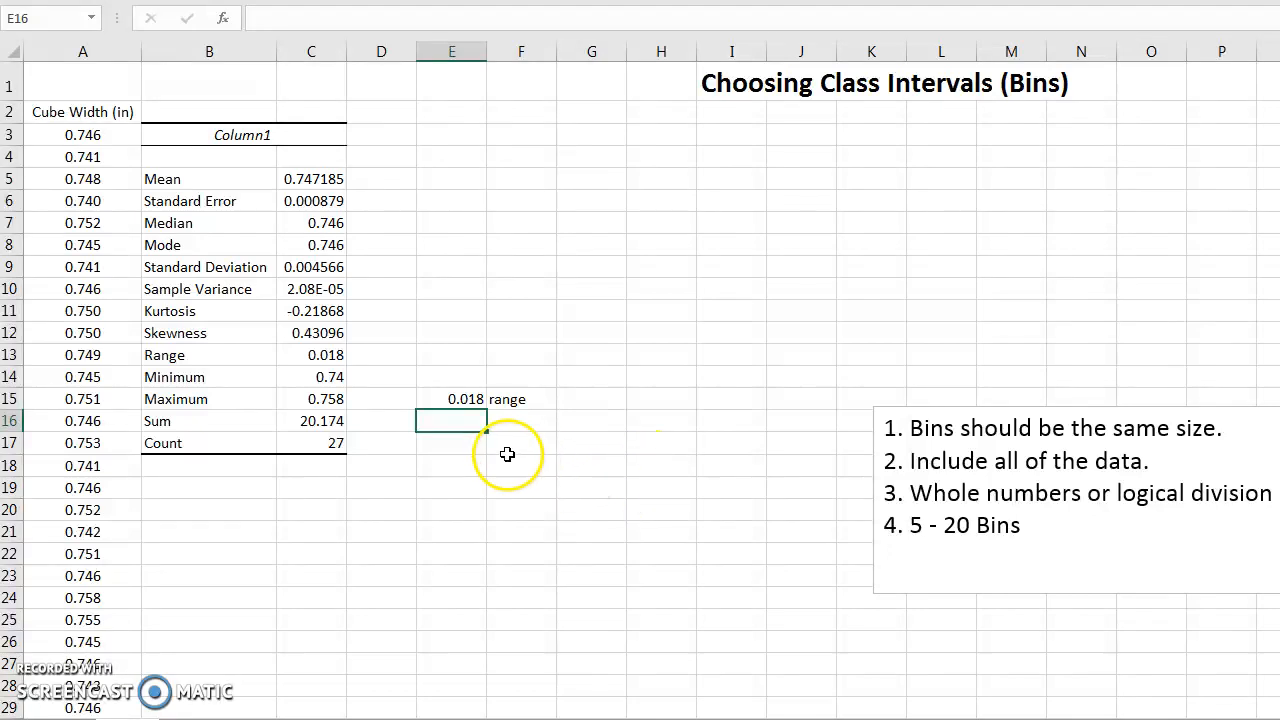
Step: Label F16 'bin', enter 7 bins in E16, and build the range-over-bins width formula
{"action": "left_click", "coordinate": [521, 420]}
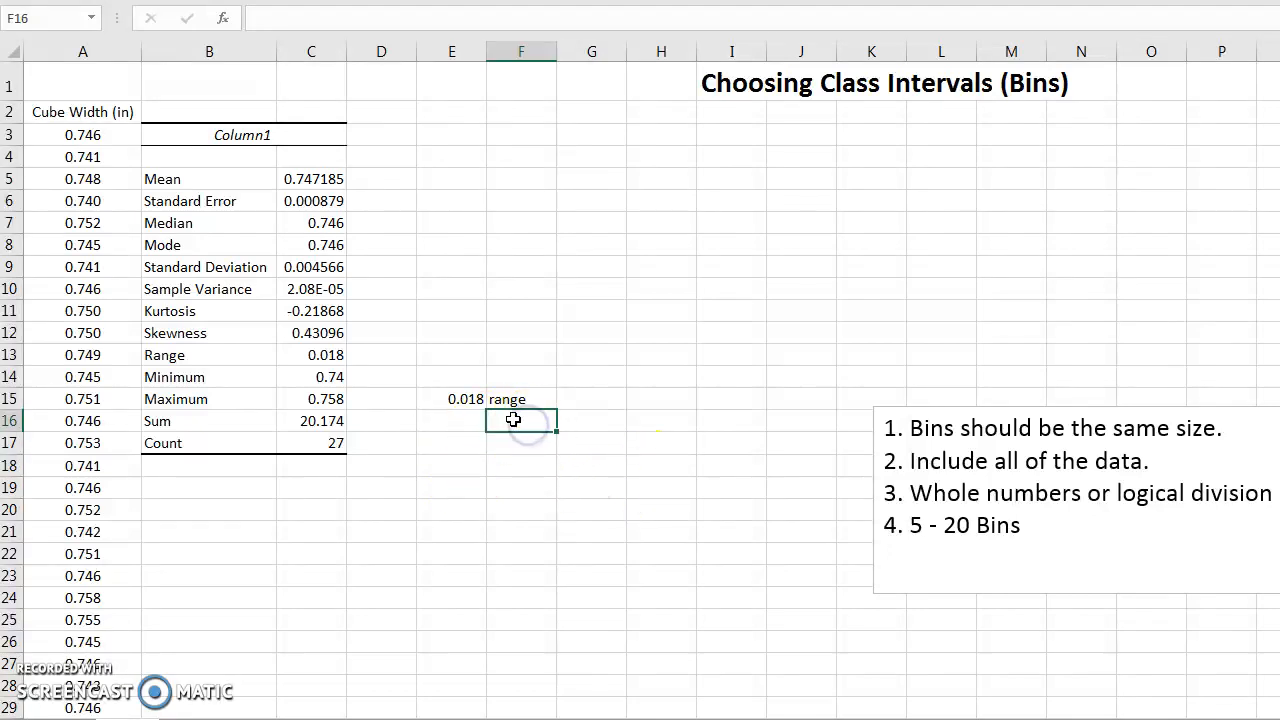
{"action": "type", "text": "bin"}
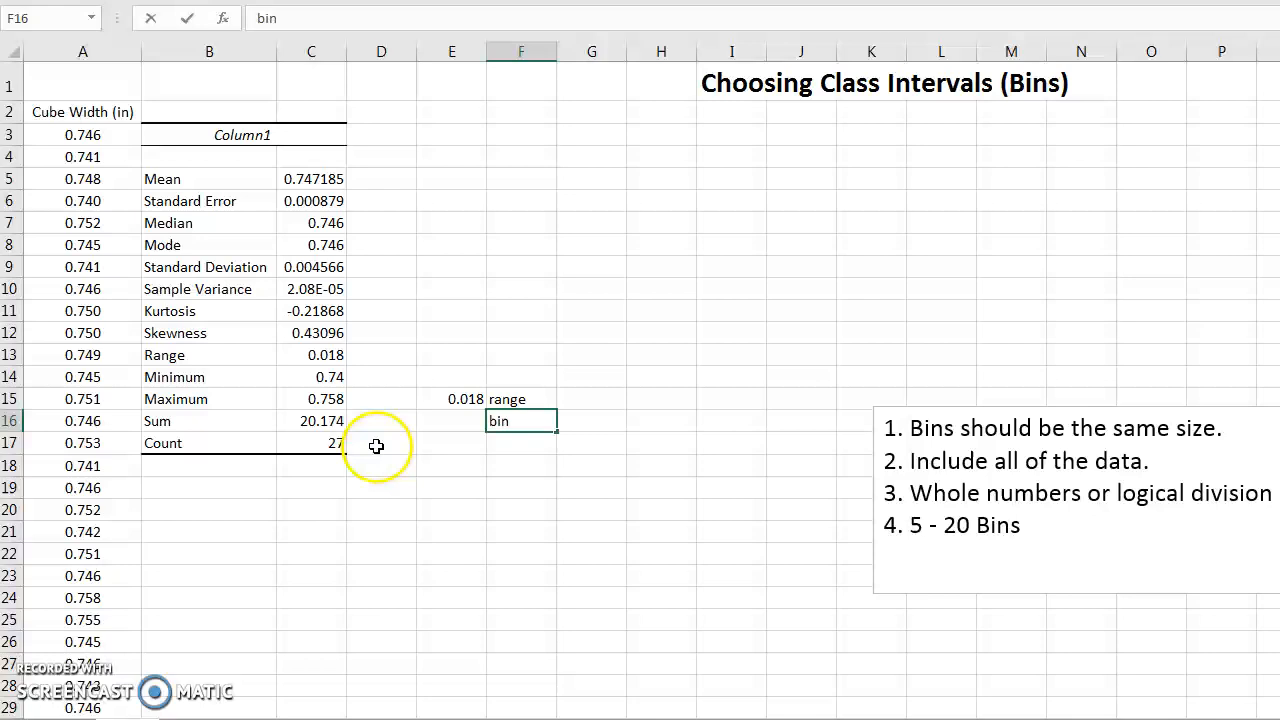
{"action": "left_click", "coordinate": [452, 420]}
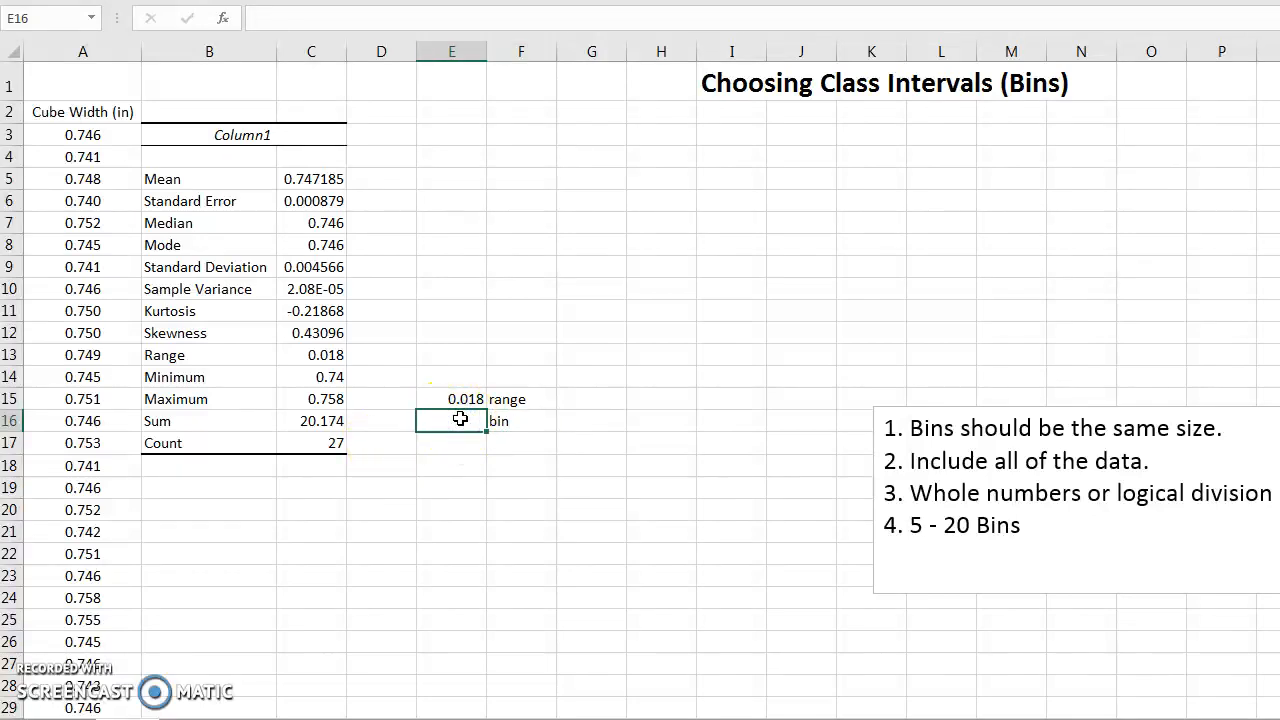
{"action": "type", "text": "7"}
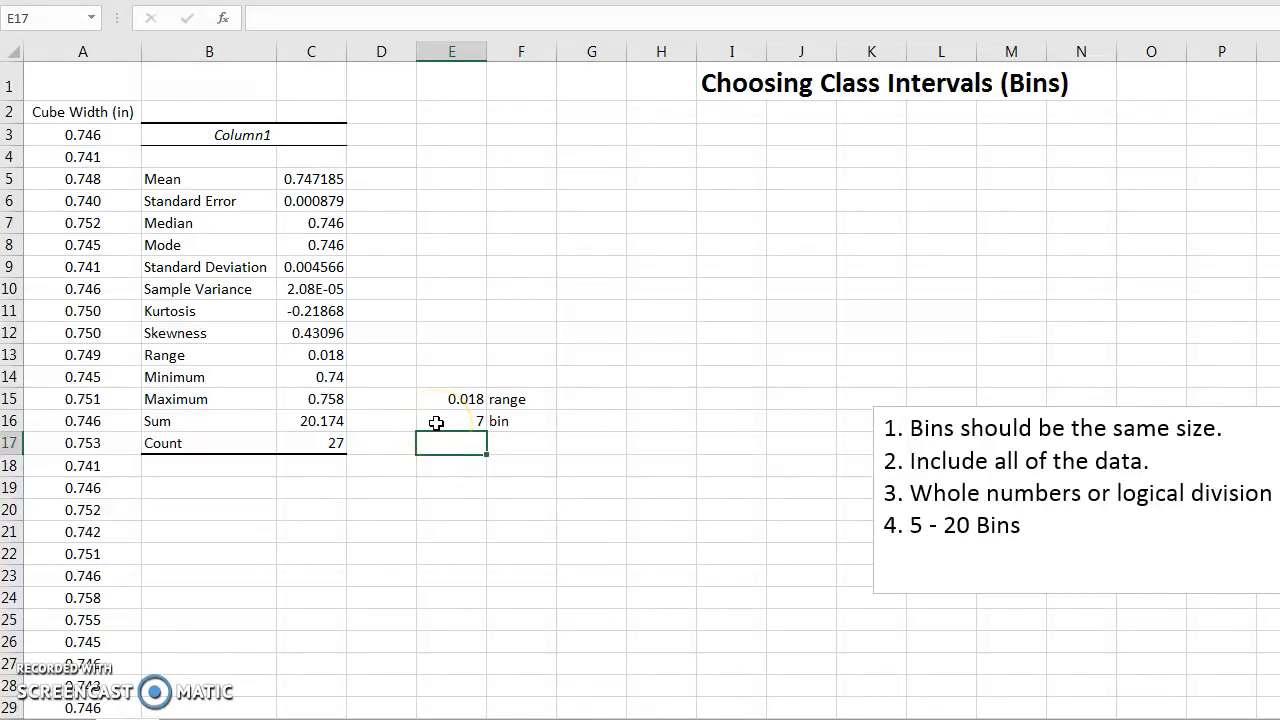
{"action": "type", "text": "=E15/"}
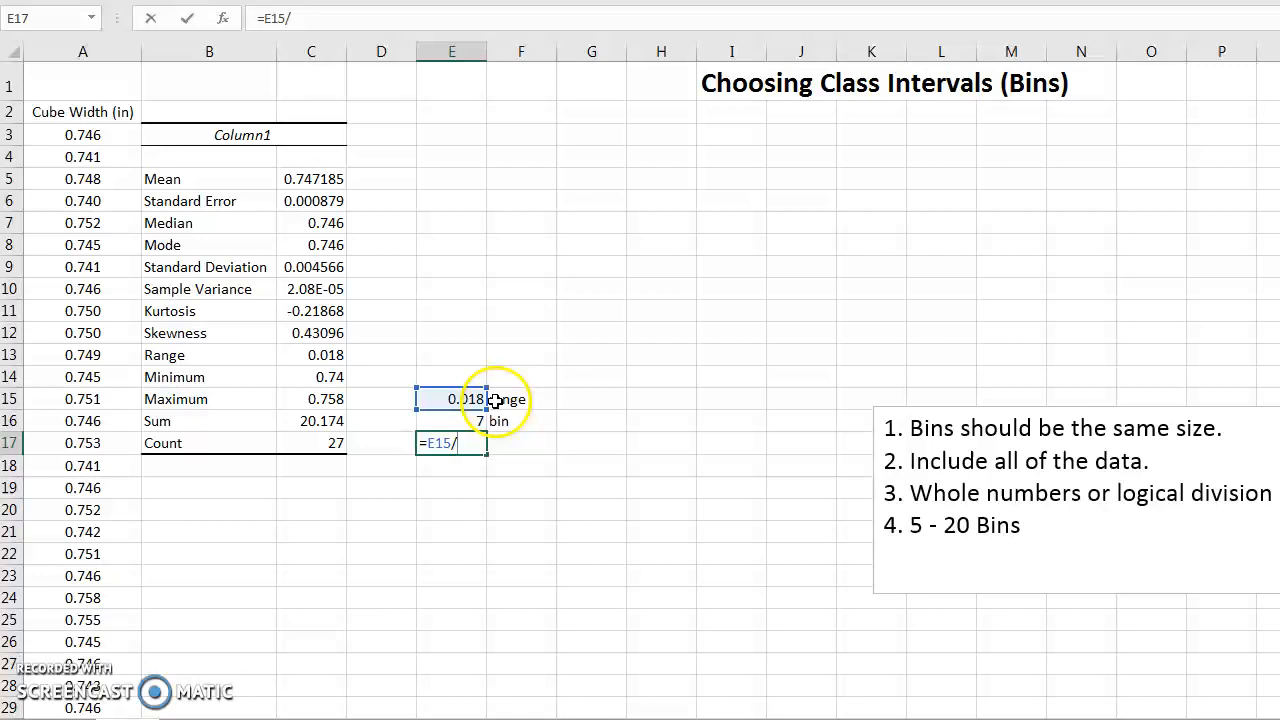
{"action": "left_click", "coordinate": [451, 420]}
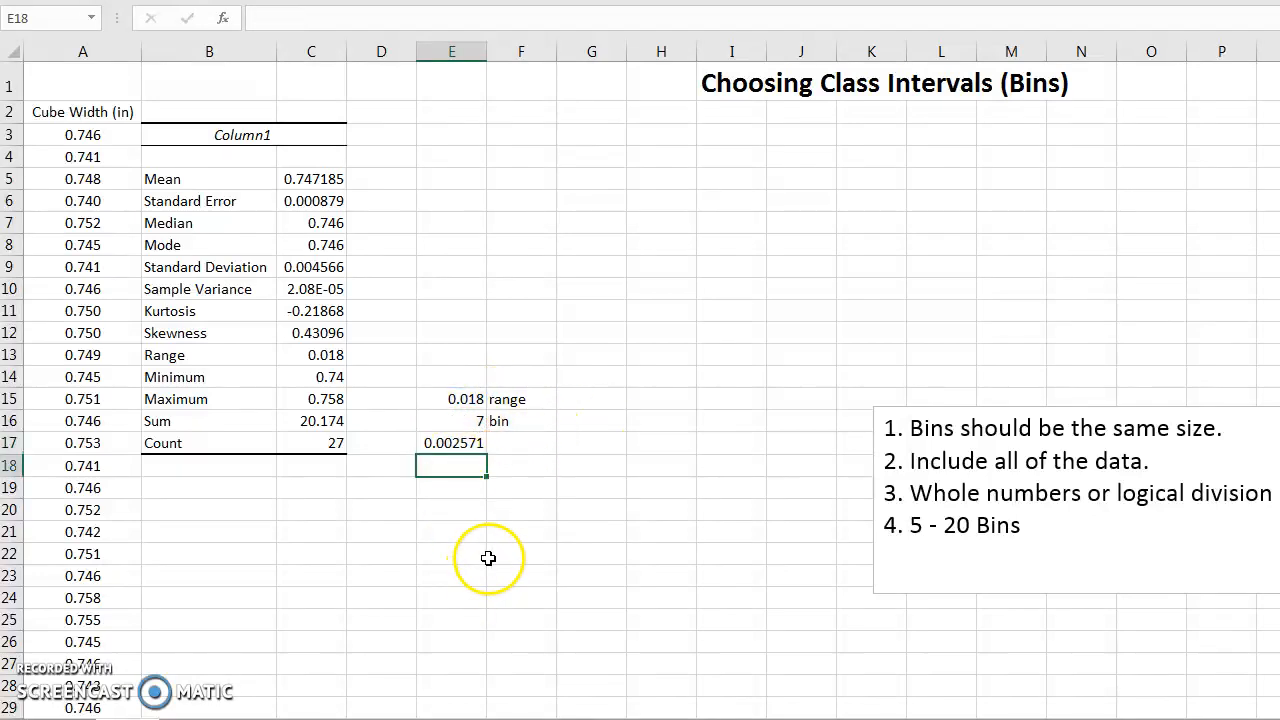
{"action": "mouse_move", "coordinate": [475, 557]}
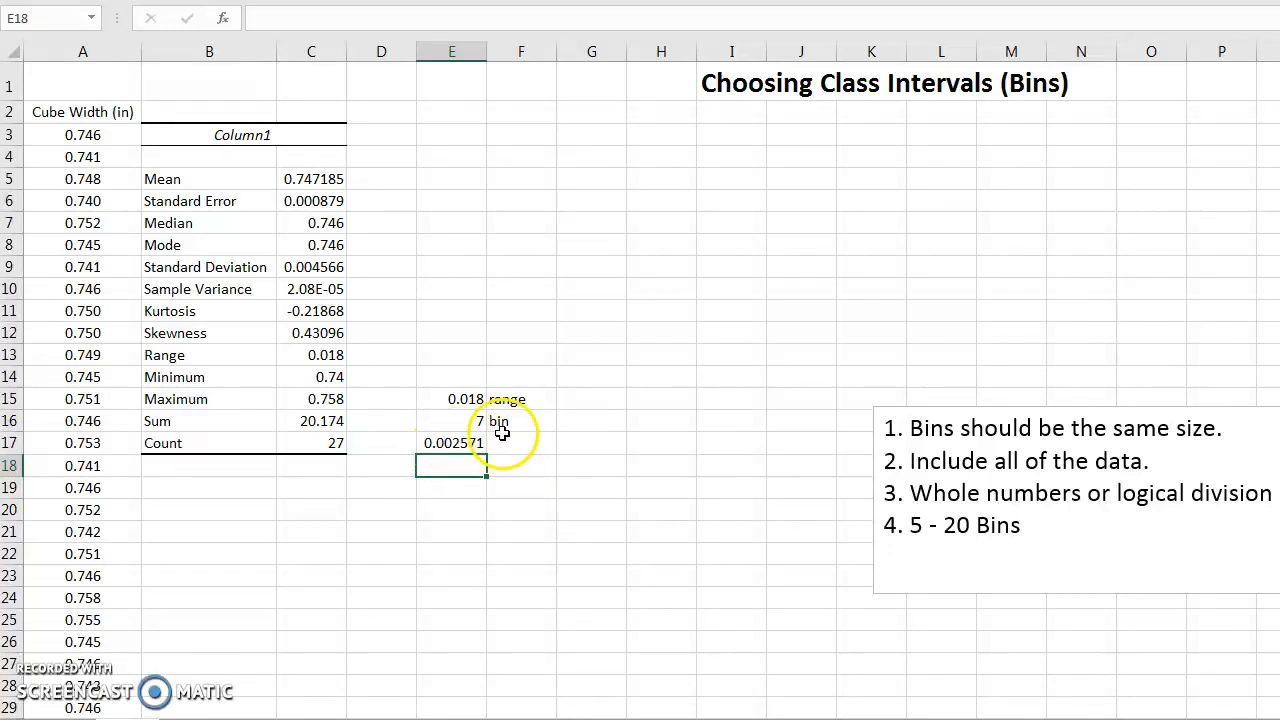
Step: Change the bin count in E16 to 6 so the width becomes 0.003
{"action": "left_click", "coordinate": [451, 420]}
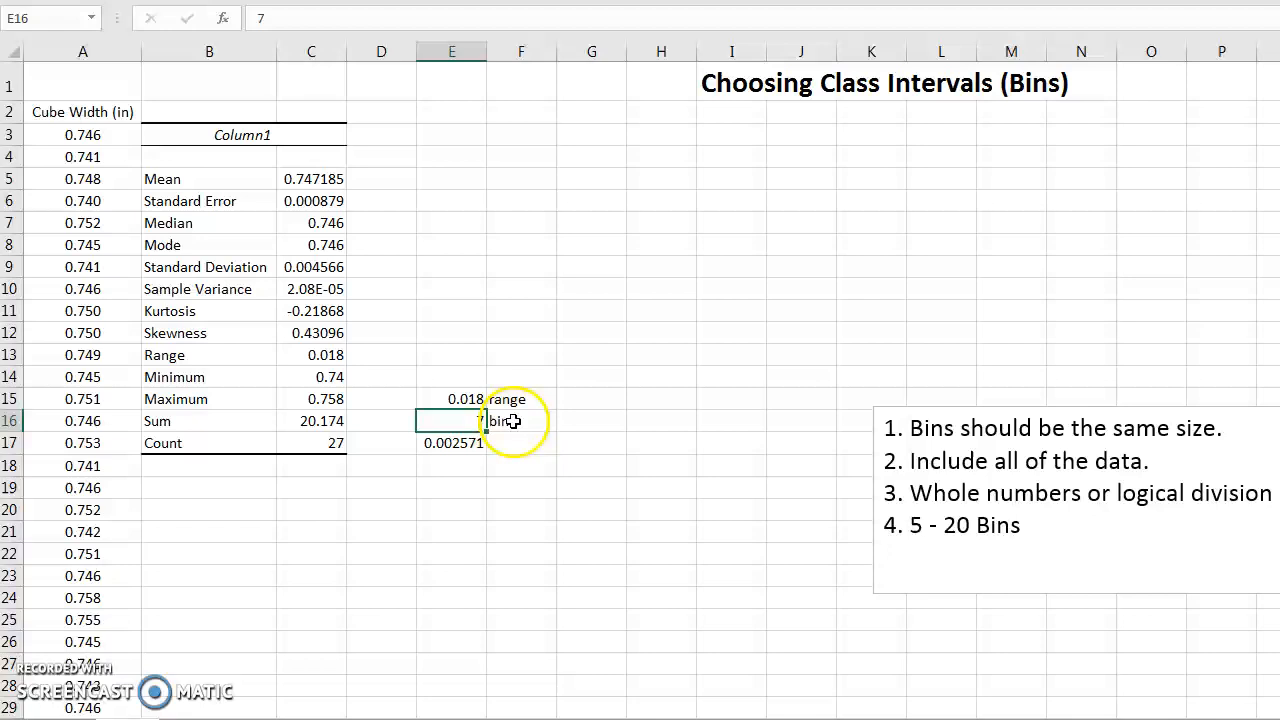
{"action": "left_click", "coordinate": [451, 442]}
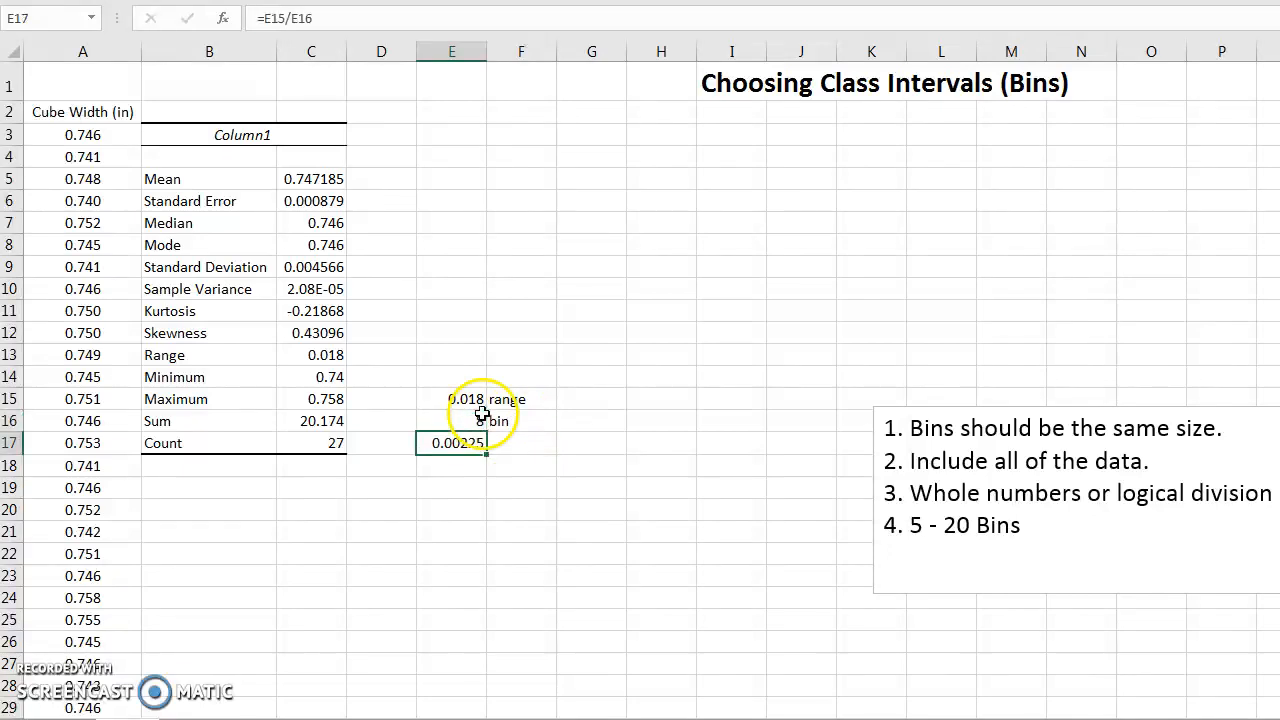
{"action": "left_click", "coordinate": [451, 420]}
{"action": "type", "text": "6"}
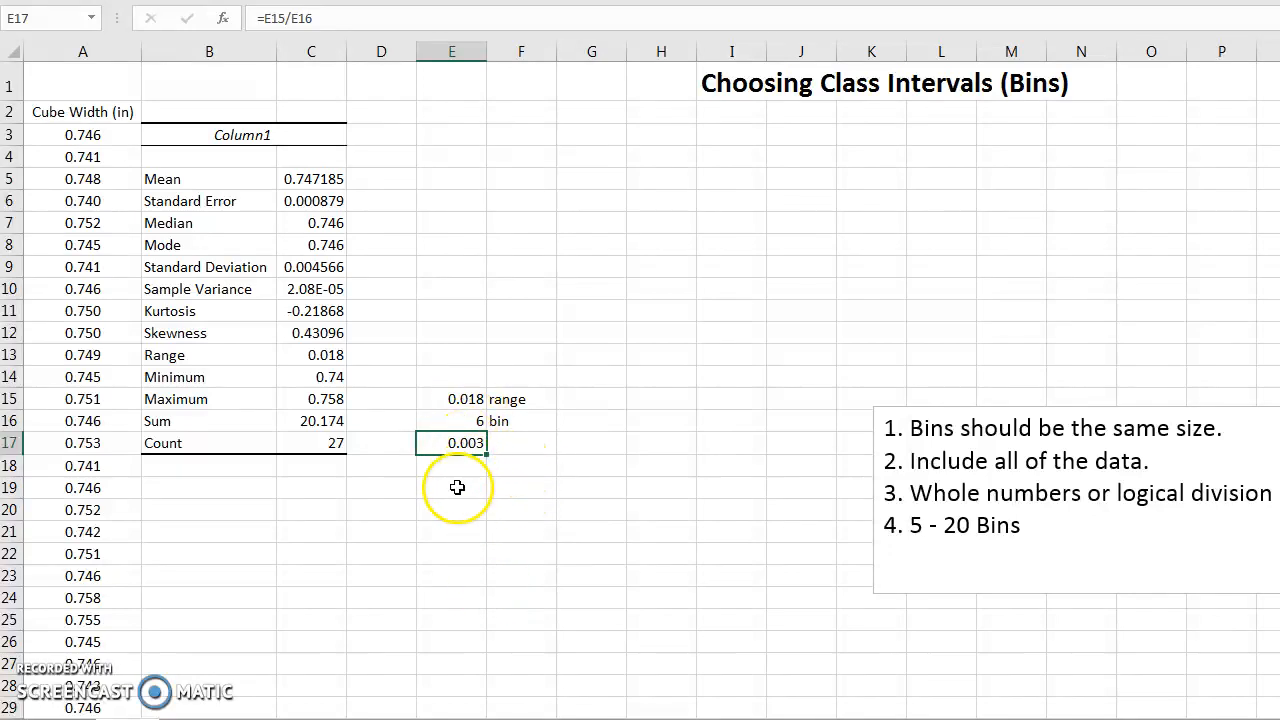
{"action": "mouse_move", "coordinate": [446, 488]}
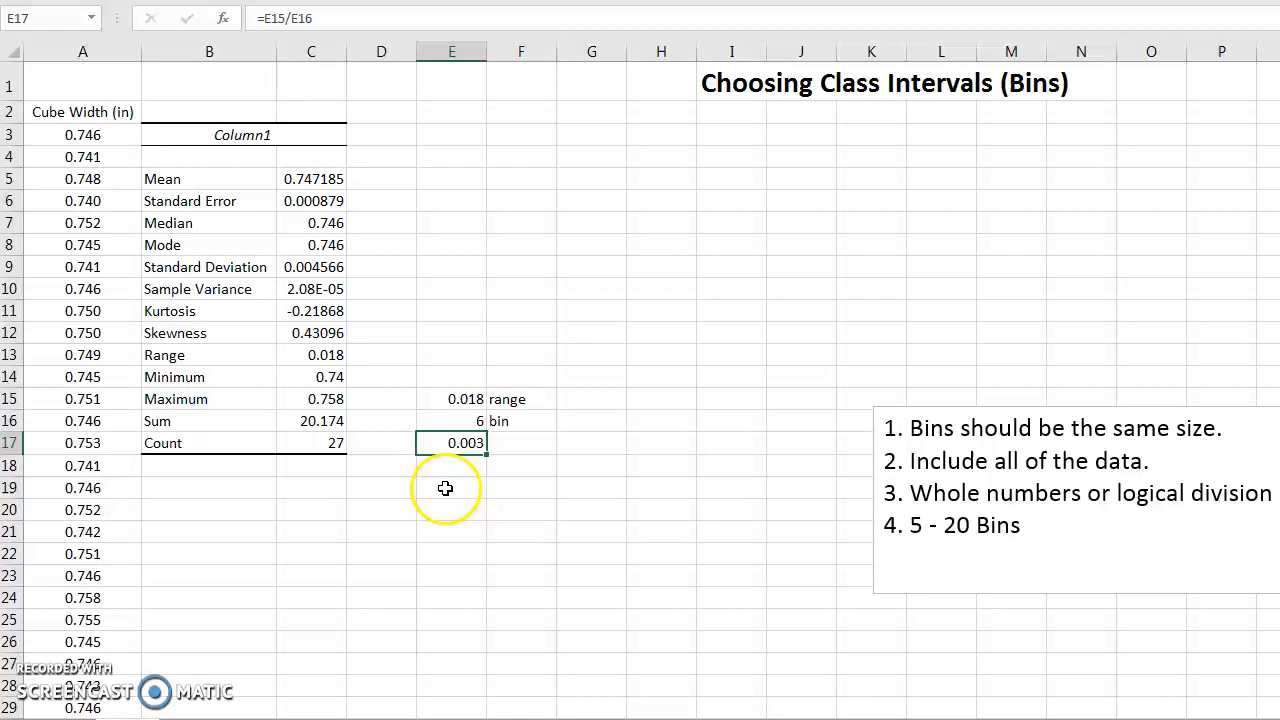
{"action": "mouse_move", "coordinate": [344, 487]}
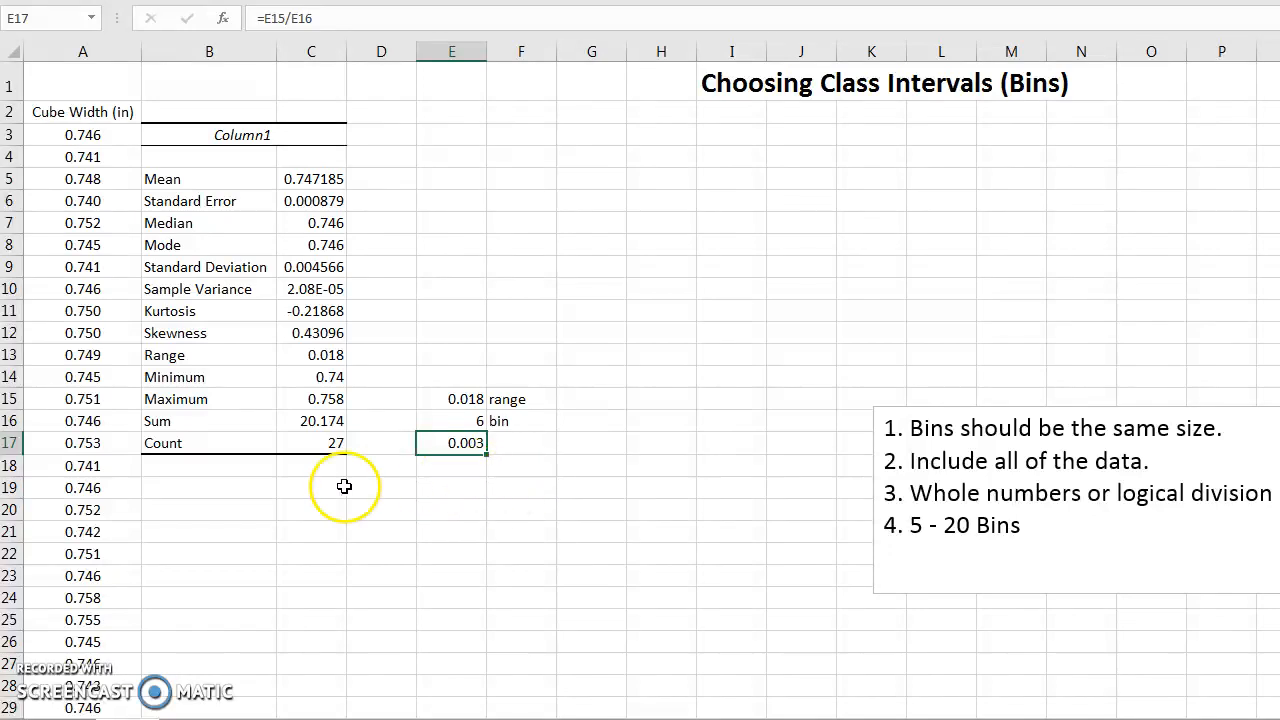
{"action": "mouse_move", "coordinate": [443, 488]}
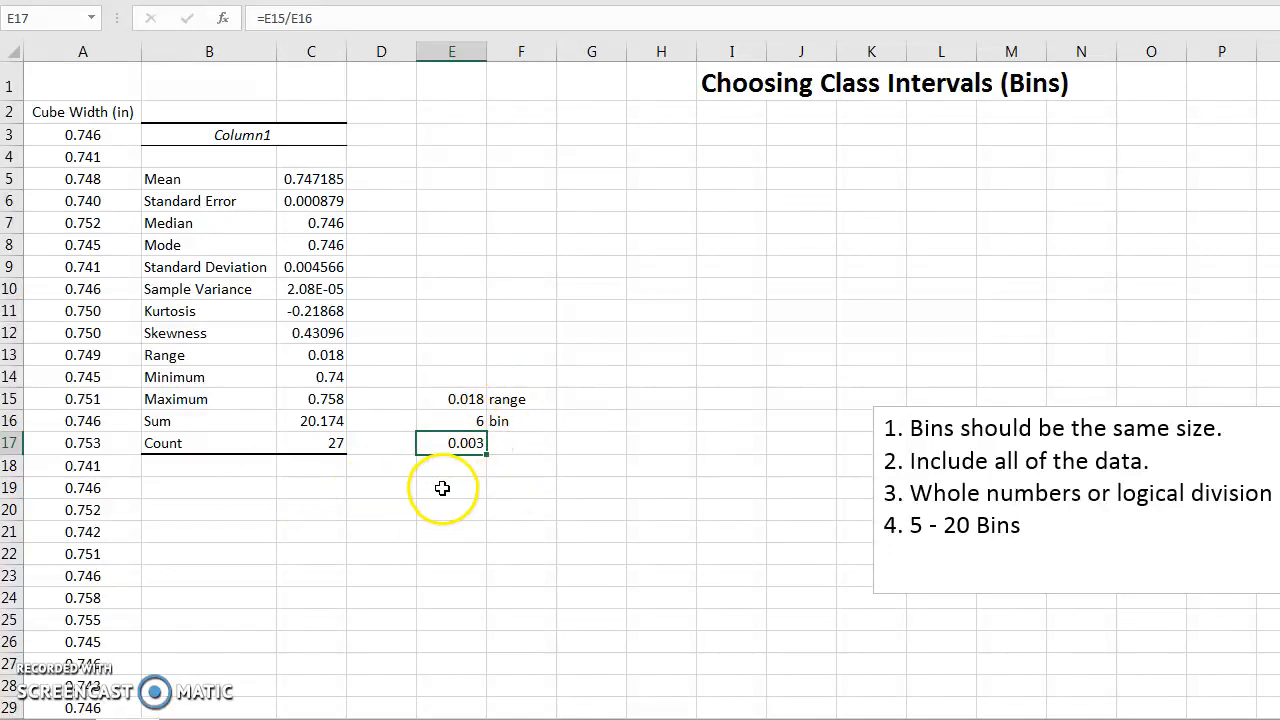
{"action": "type", "text": "B"}
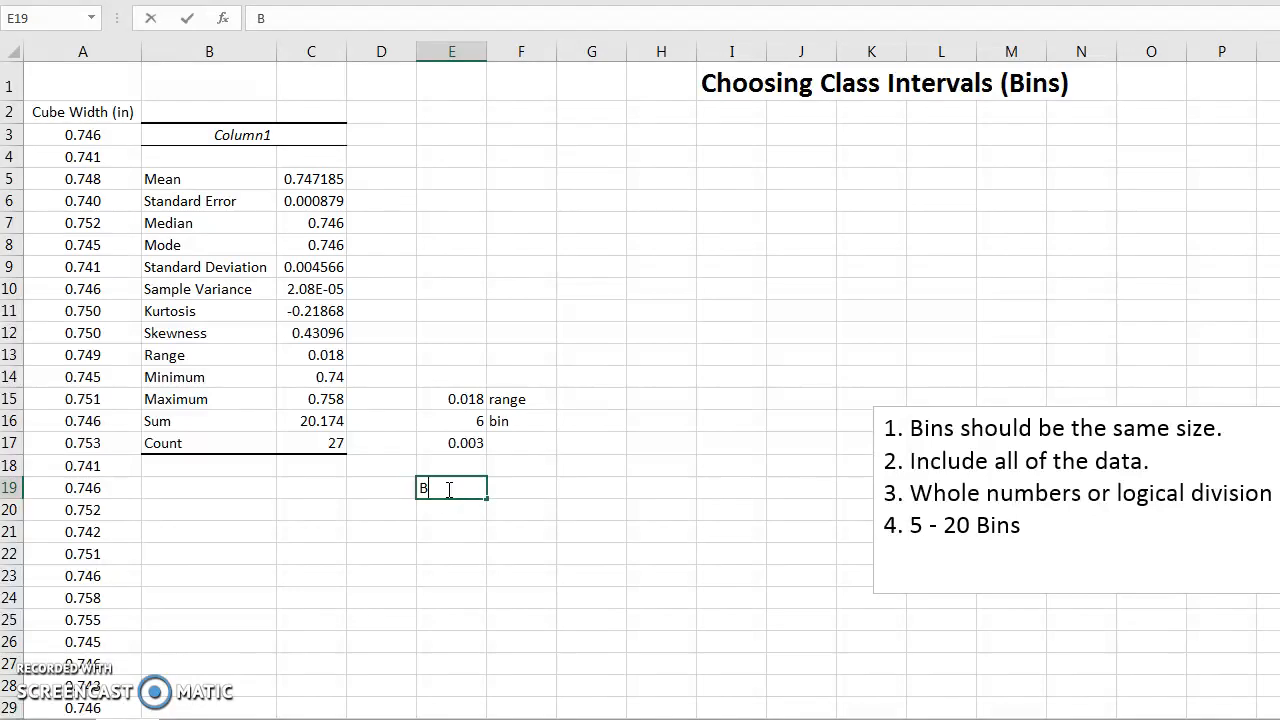
Step: Enter the BIN heading in E19 and the first bin value 0.74 below it
{"action": "type", "text": "IN"}
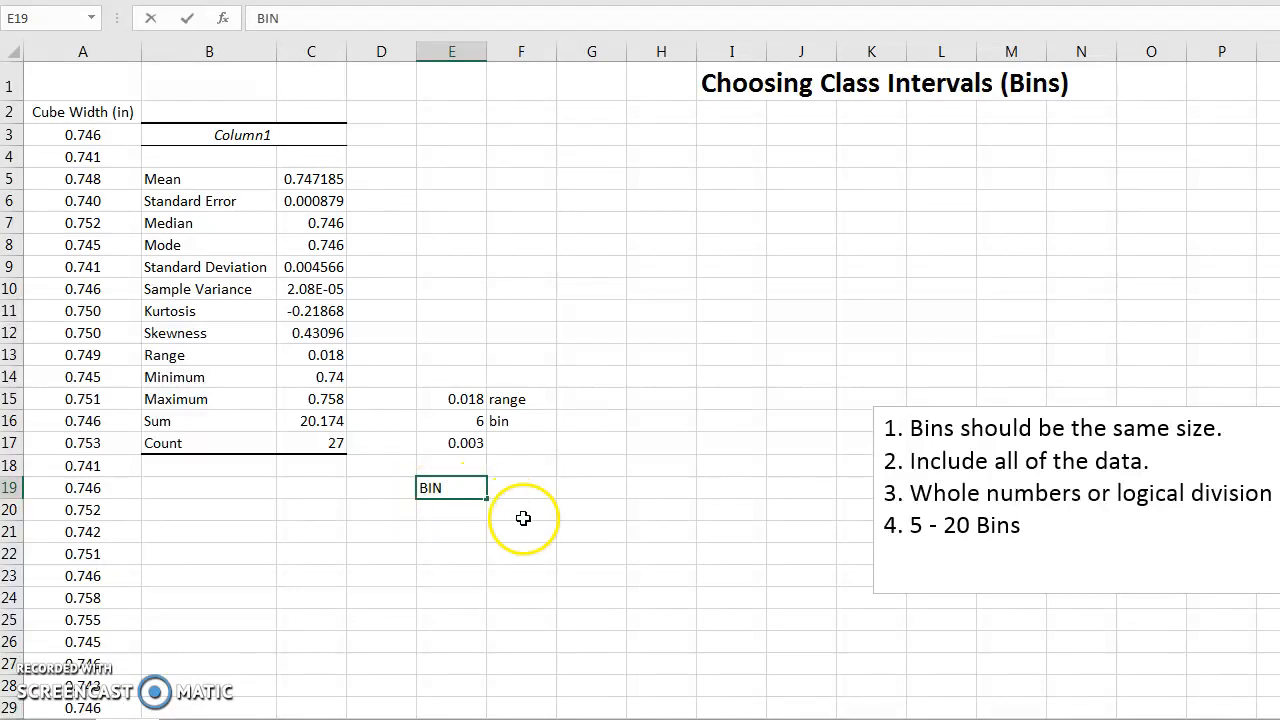
{"action": "key", "text": "enter"}
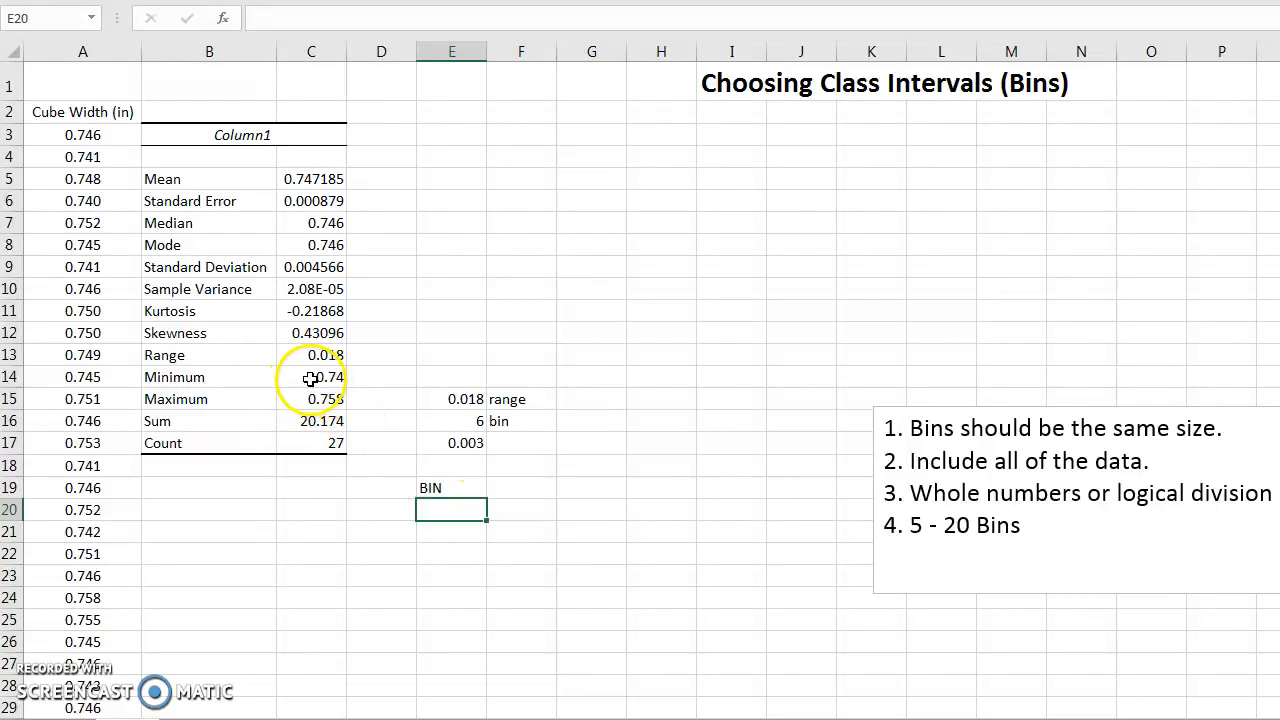
{"action": "type", "text": ".7"}
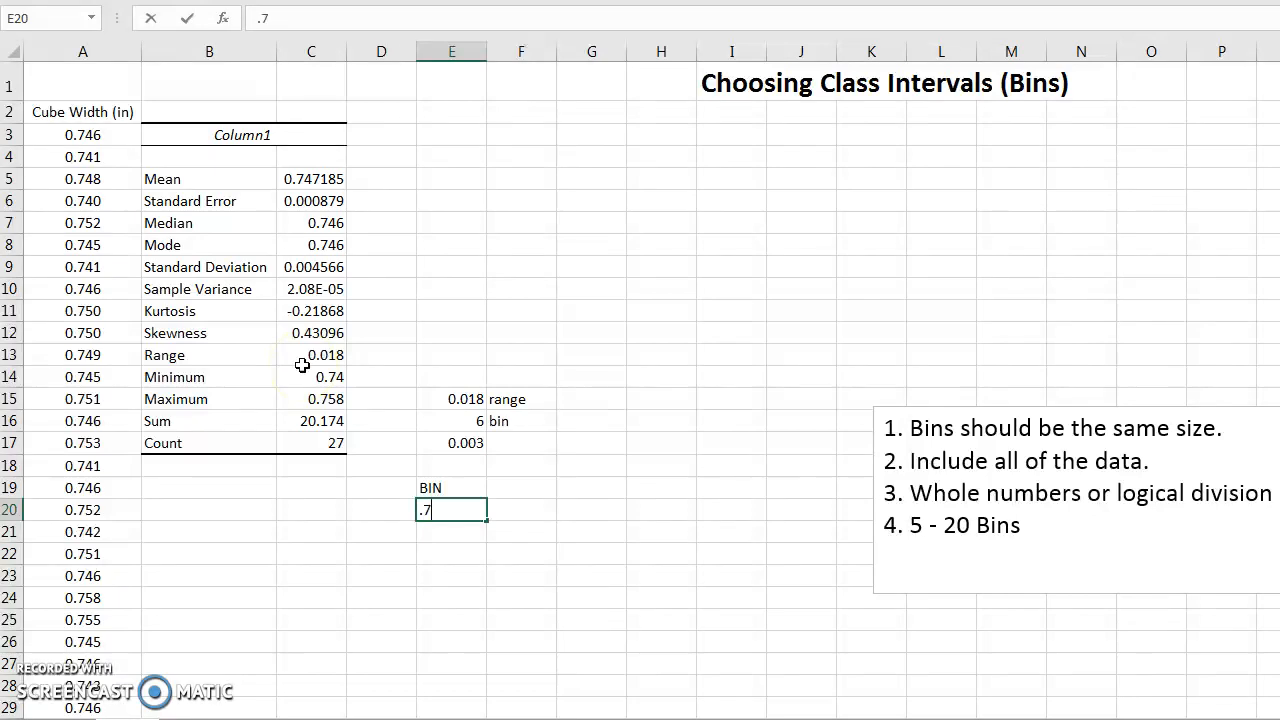
{"action": "key", "text": "enter"}
{"action": "type", "text": "=E20"}
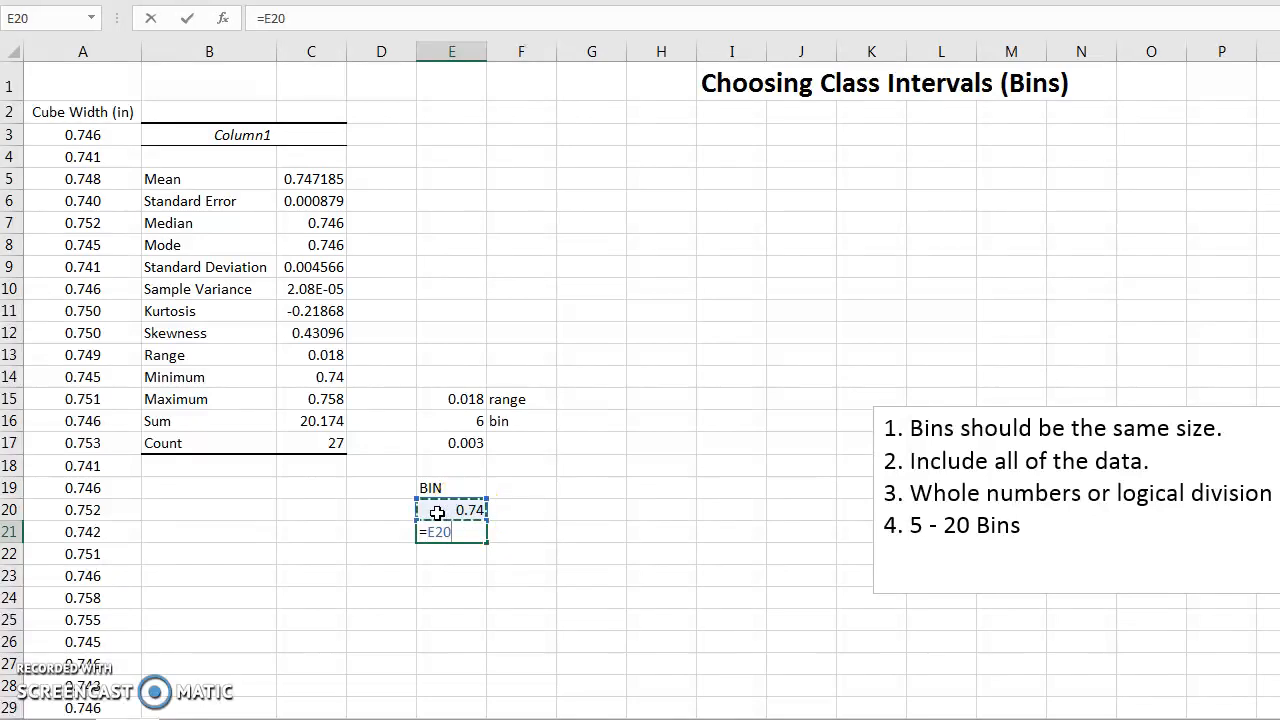
Step: Enter the second bin formula =E20+$E$17 in E21, giving 0.743
{"action": "type", "text": "+"}
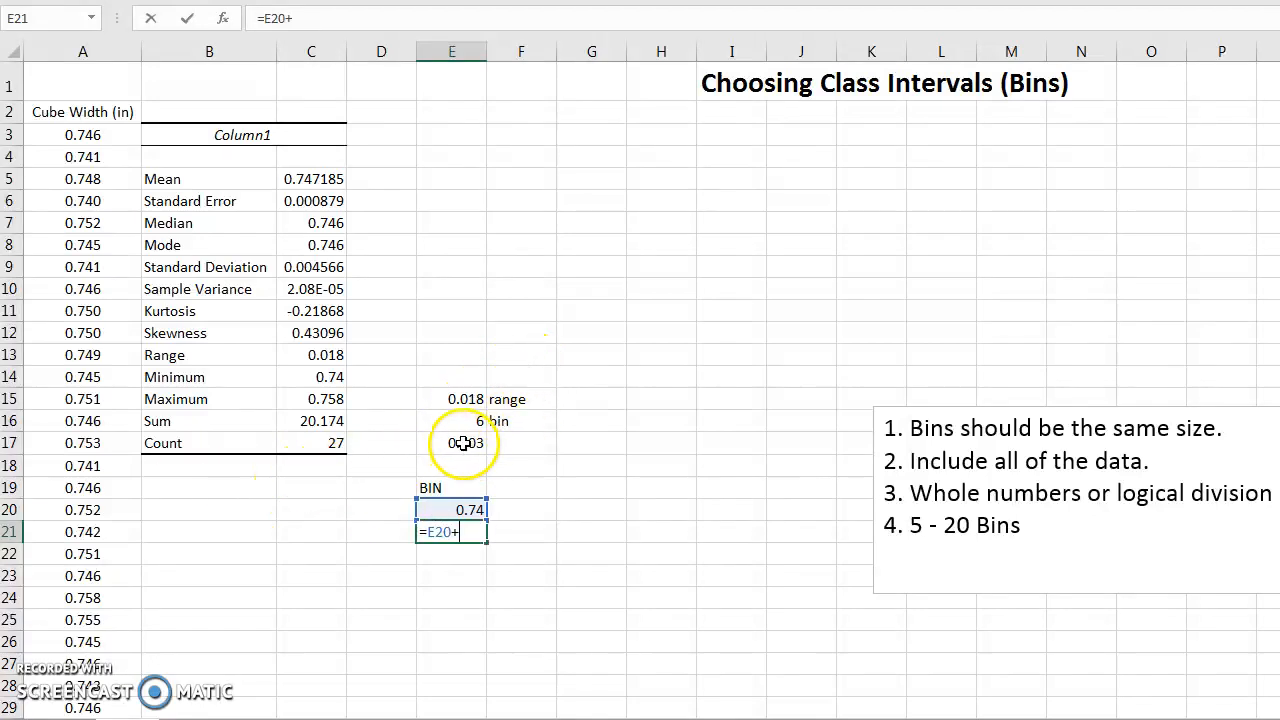
{"action": "left_click", "coordinate": [451, 443]}
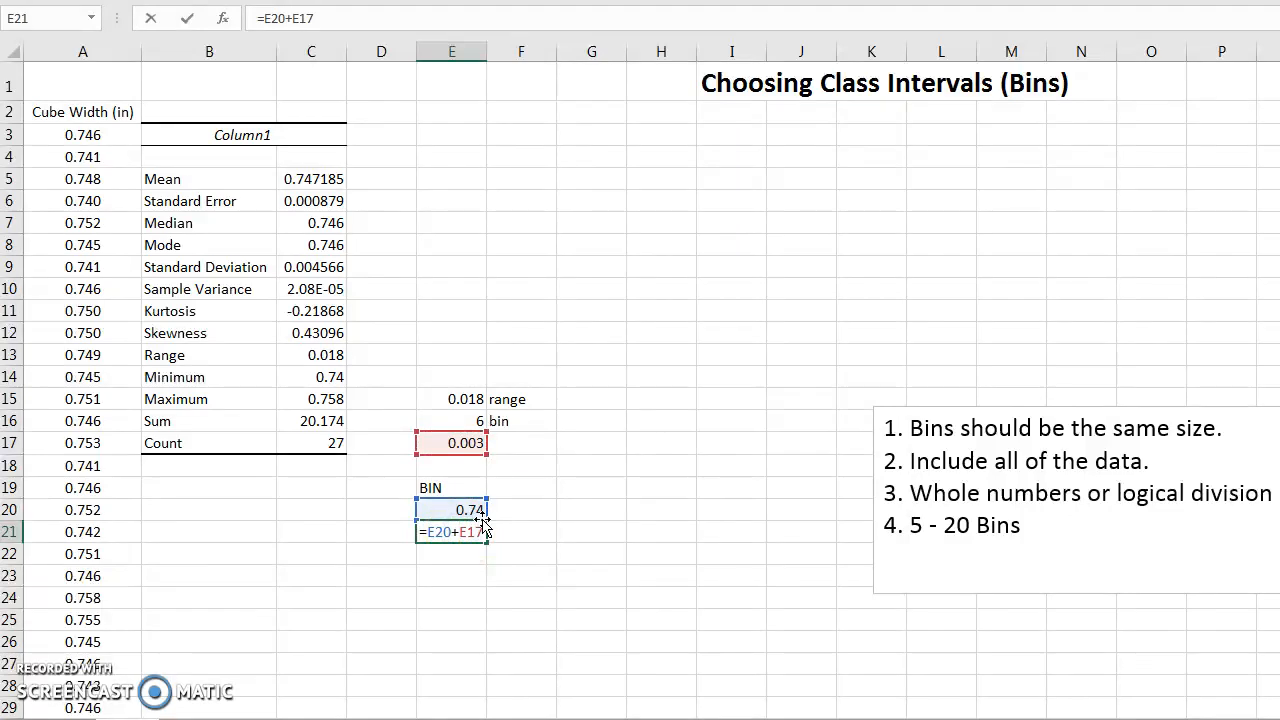
{"action": "key", "text": "f4"}
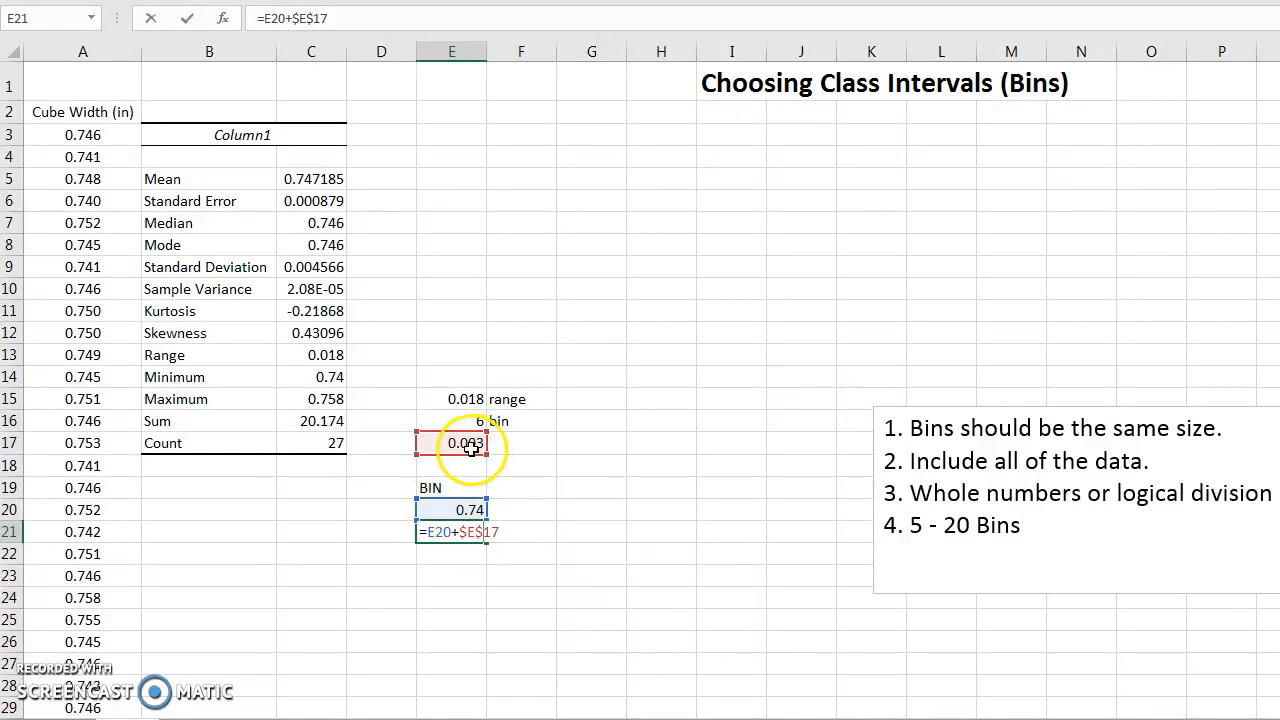
{"action": "key", "text": "enter"}
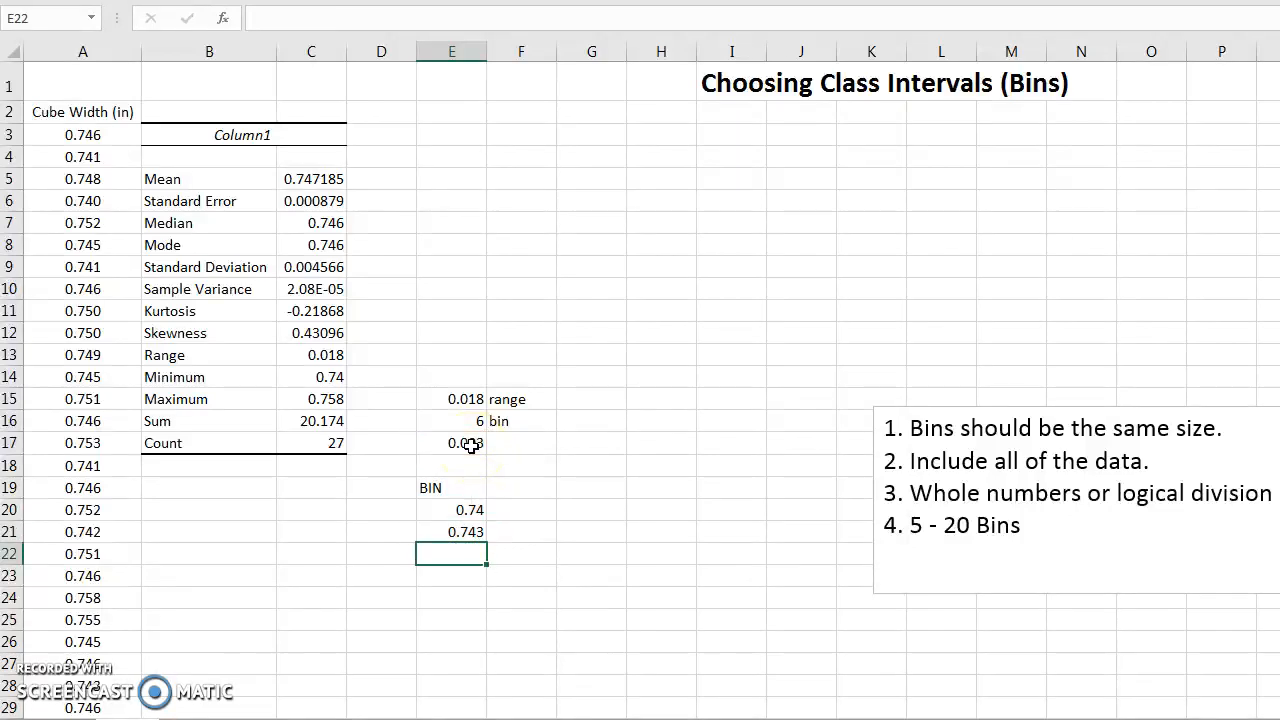
{"action": "left_click", "coordinate": [451, 531]}
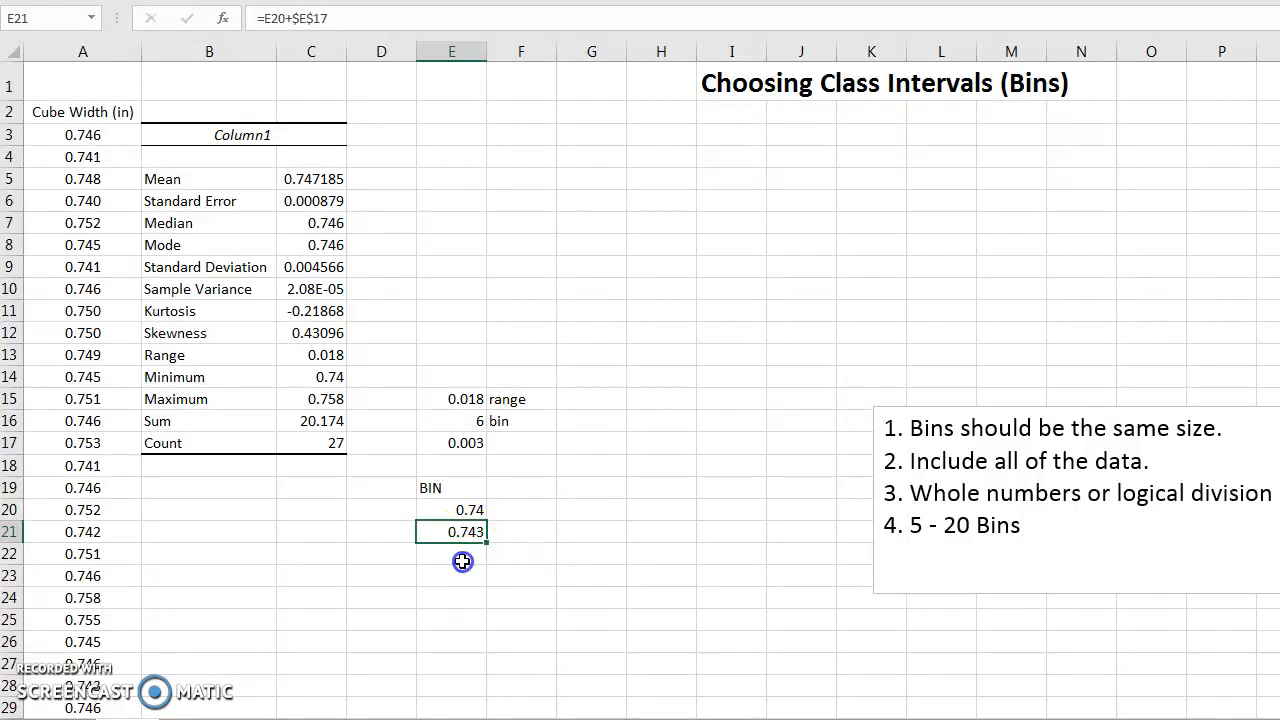
Step: Copy the E21 bin formula into E22:E25, extending the bins to 0.755
{"action": "right_click", "coordinate": [451, 531]}
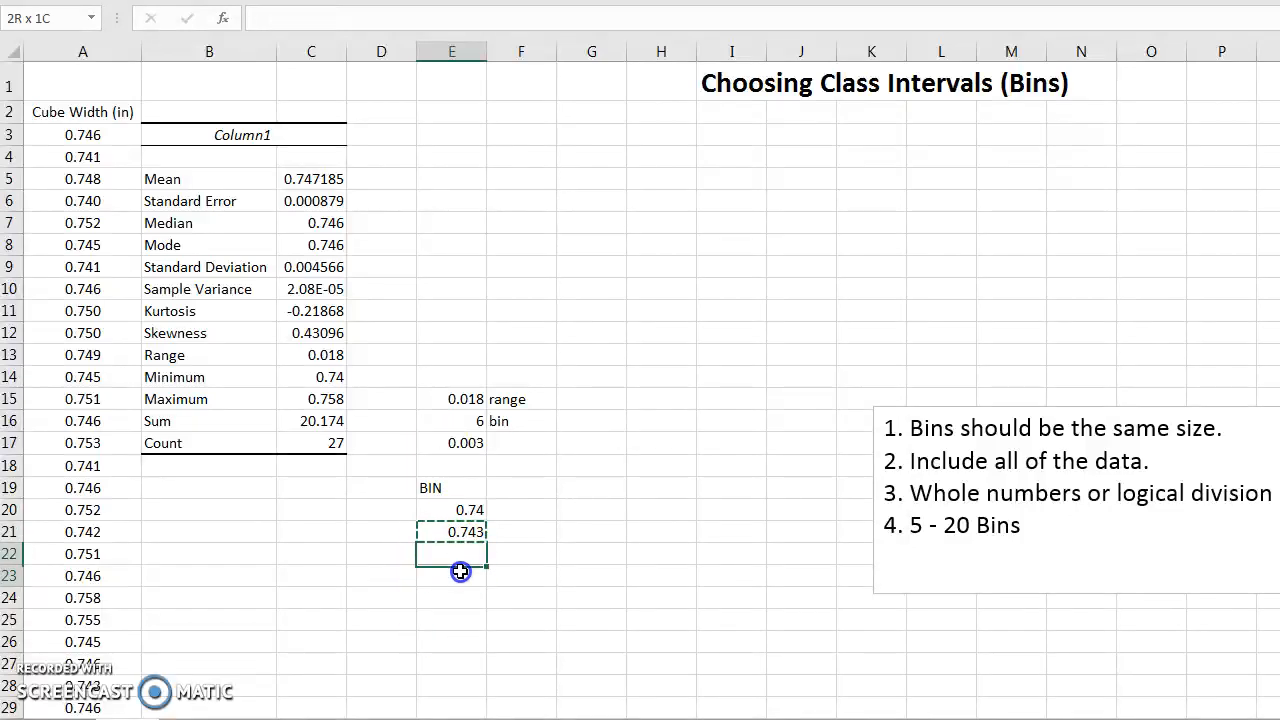
{"action": "left_click_drag", "start_coordinate": [460, 550], "coordinate": [458, 613]}
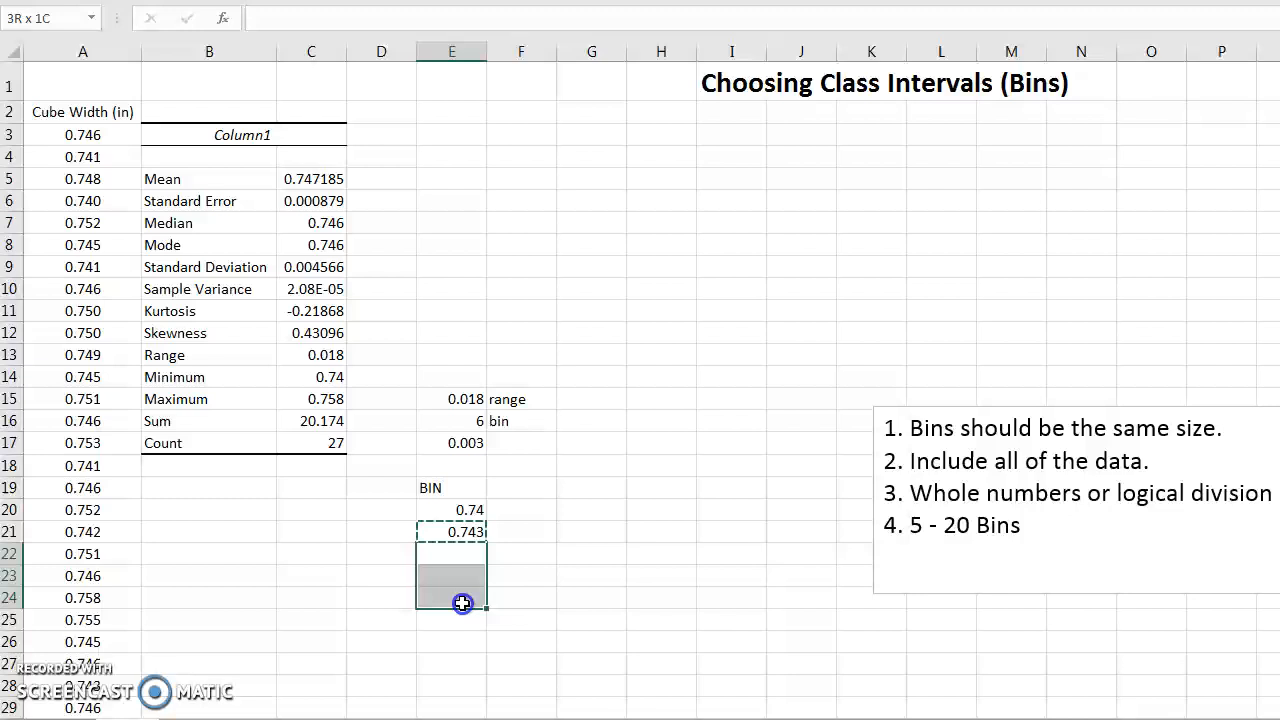
{"action": "right_click", "coordinate": [452, 575]}
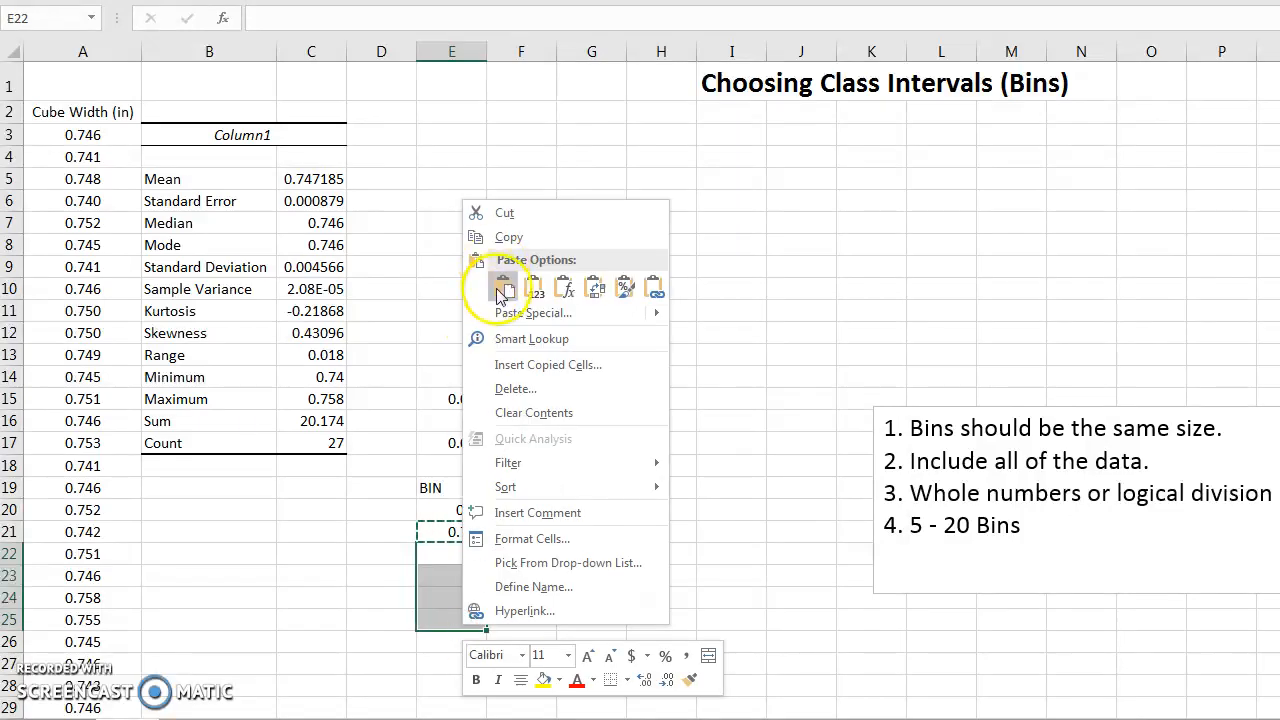
{"action": "left_click", "coordinate": [504, 289]}
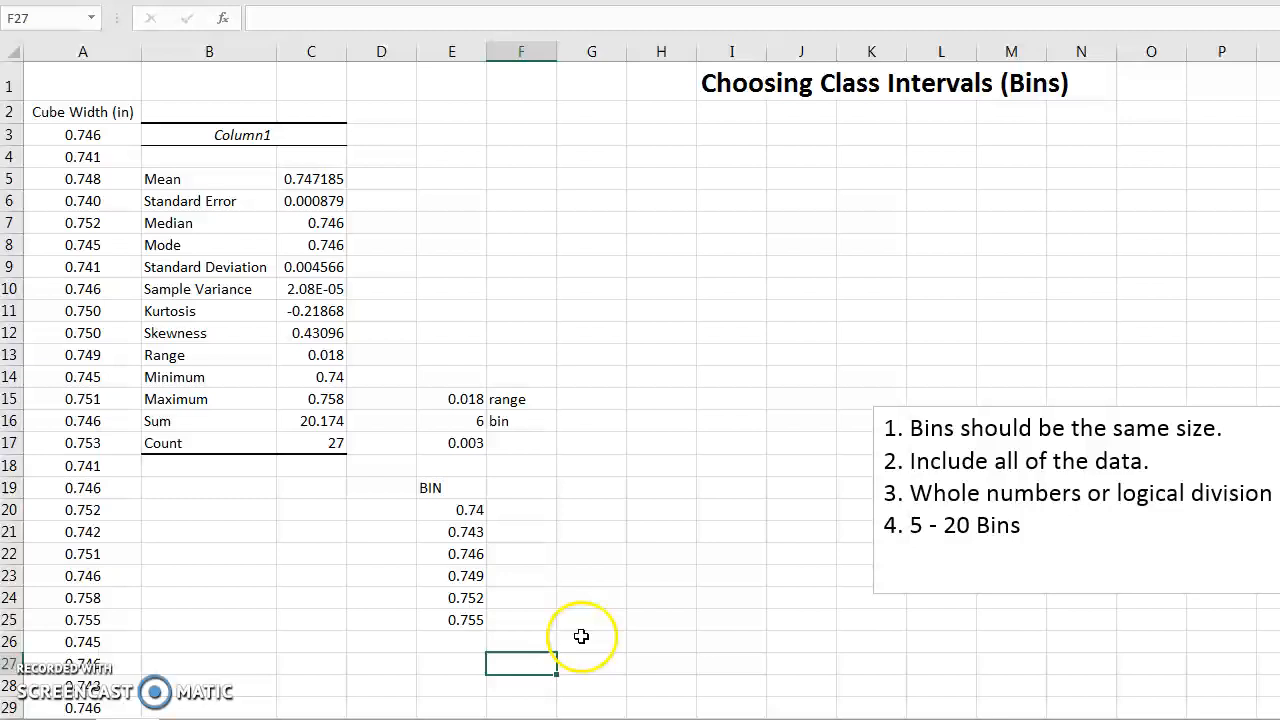
{"action": "mouse_move", "coordinate": [448, 538]}
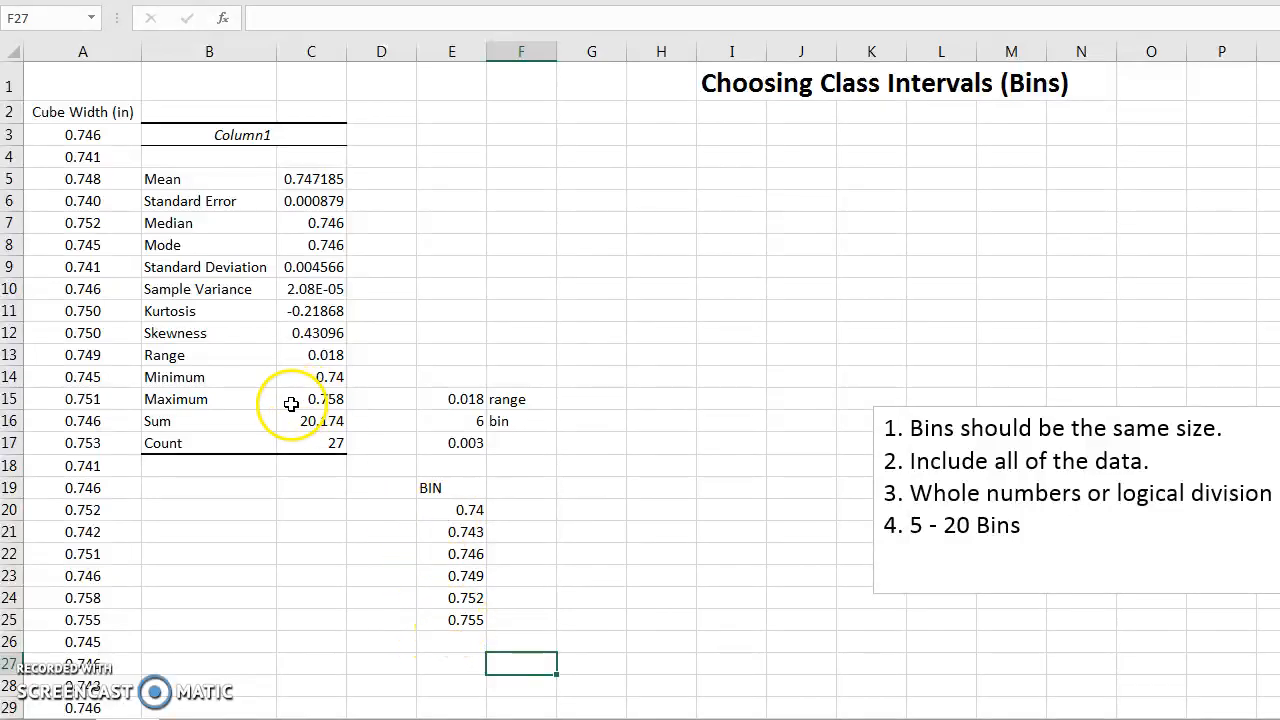
{"action": "mouse_move", "coordinate": [452, 647]}
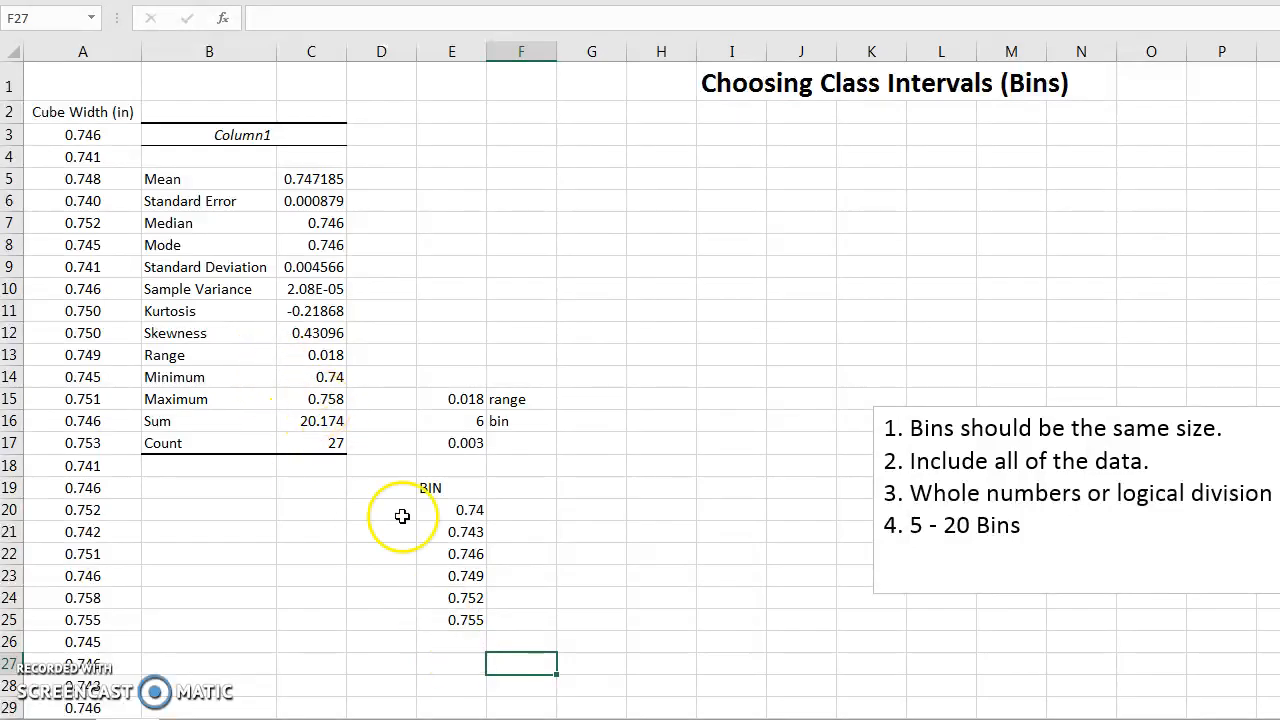
Step: Paste the increment formula from E25 into E26 to add the 0.758 bin
{"action": "left_click", "coordinate": [452, 620]}
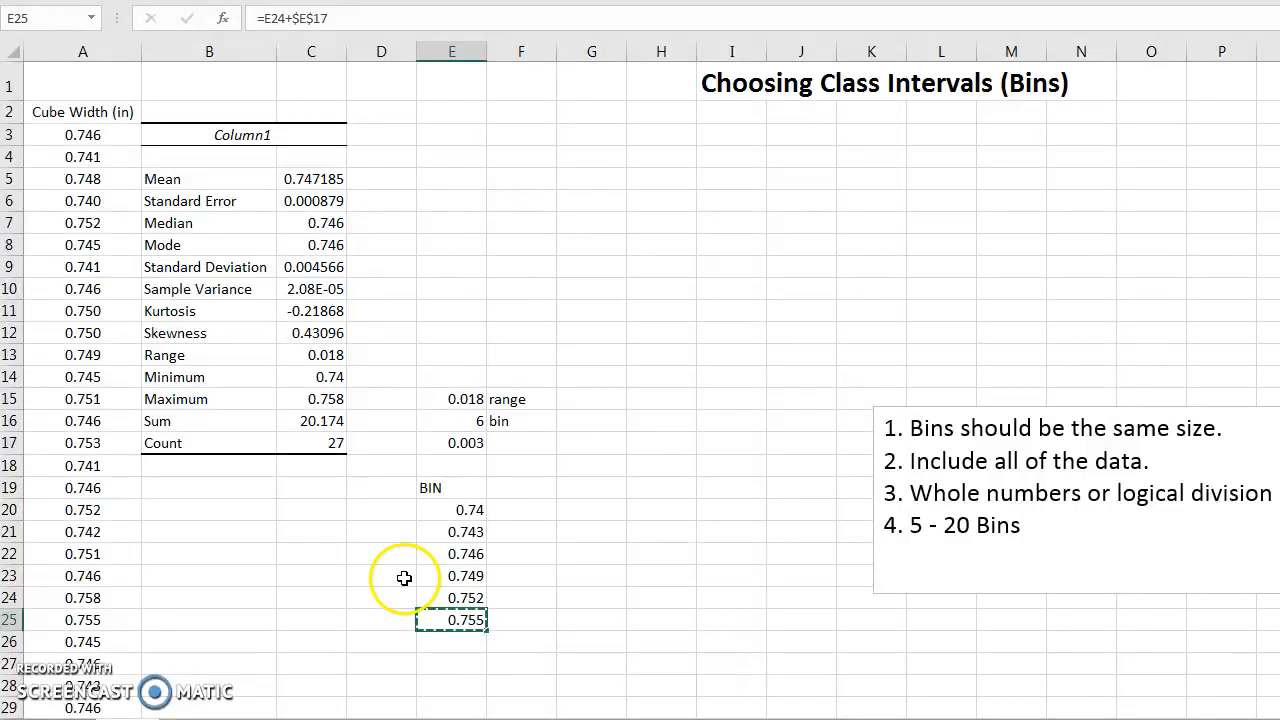
{"action": "right_click", "coordinate": [420, 620]}
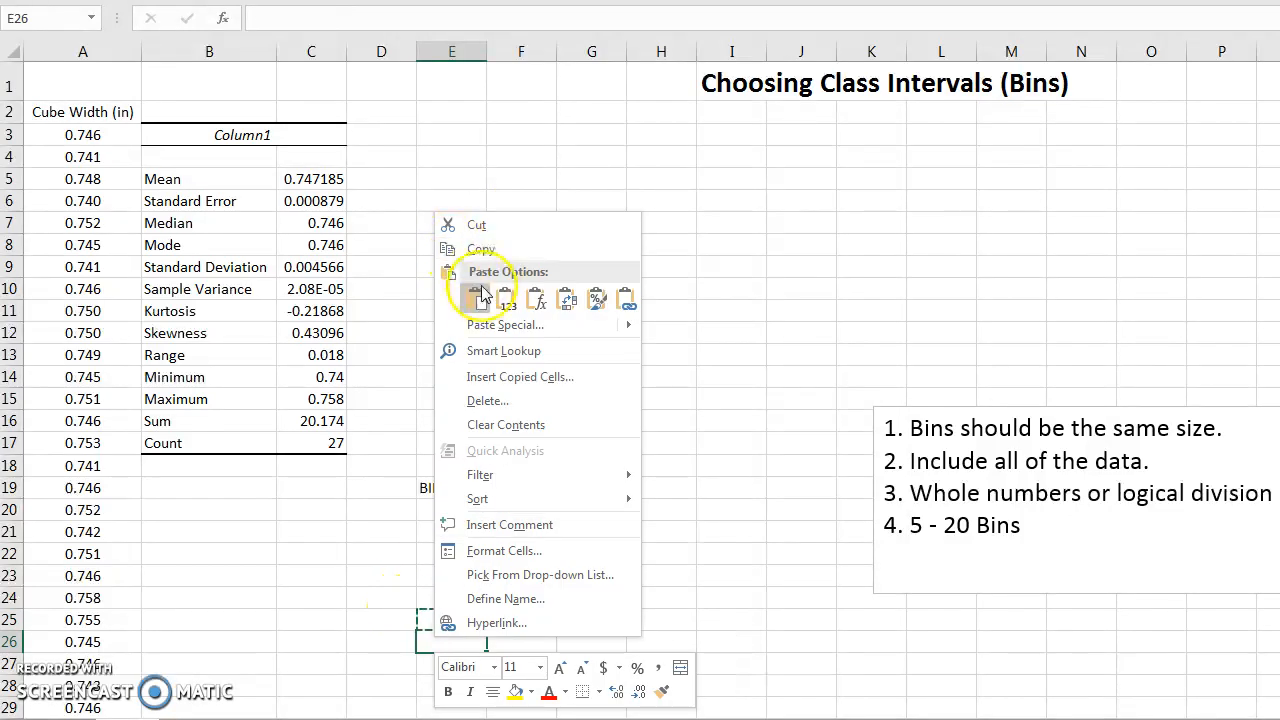
{"action": "left_click", "coordinate": [481, 297]}
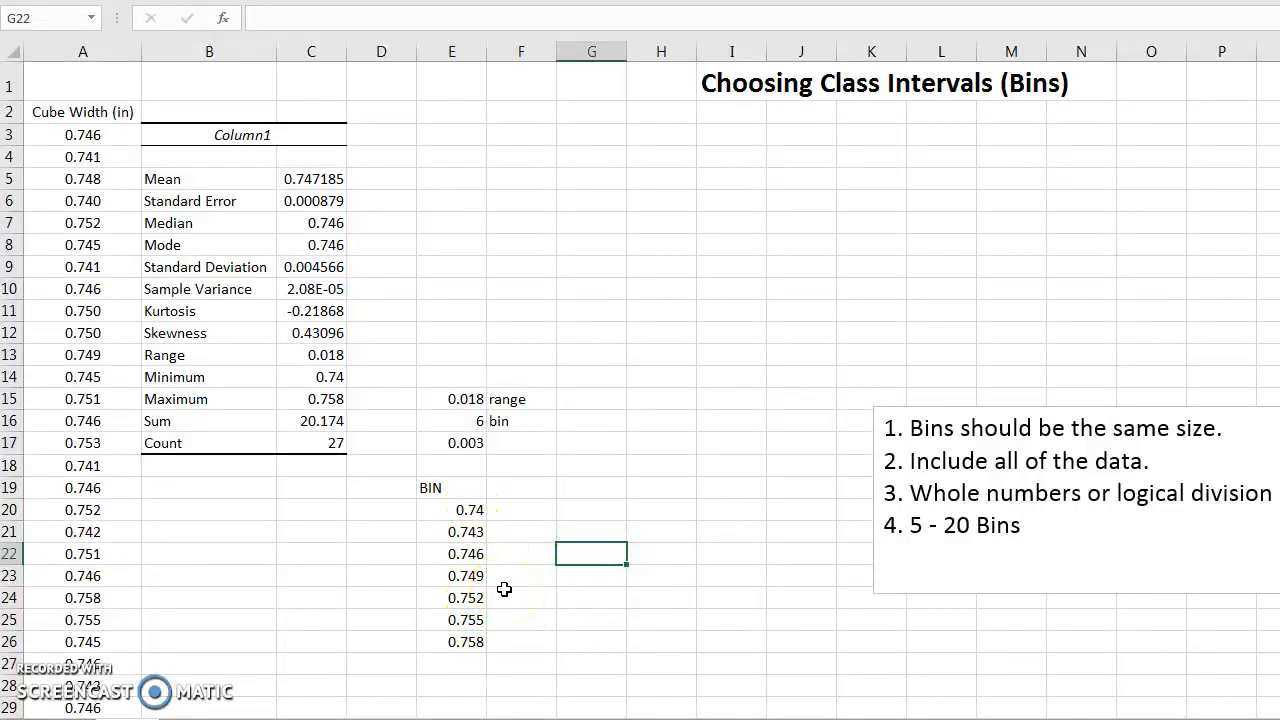
Step: Run Data Analysis Histogram on A3:A29 with bins E20:E26, outputting counts and a chart at G2
{"action": "left_click", "coordinate": [590, 619]}
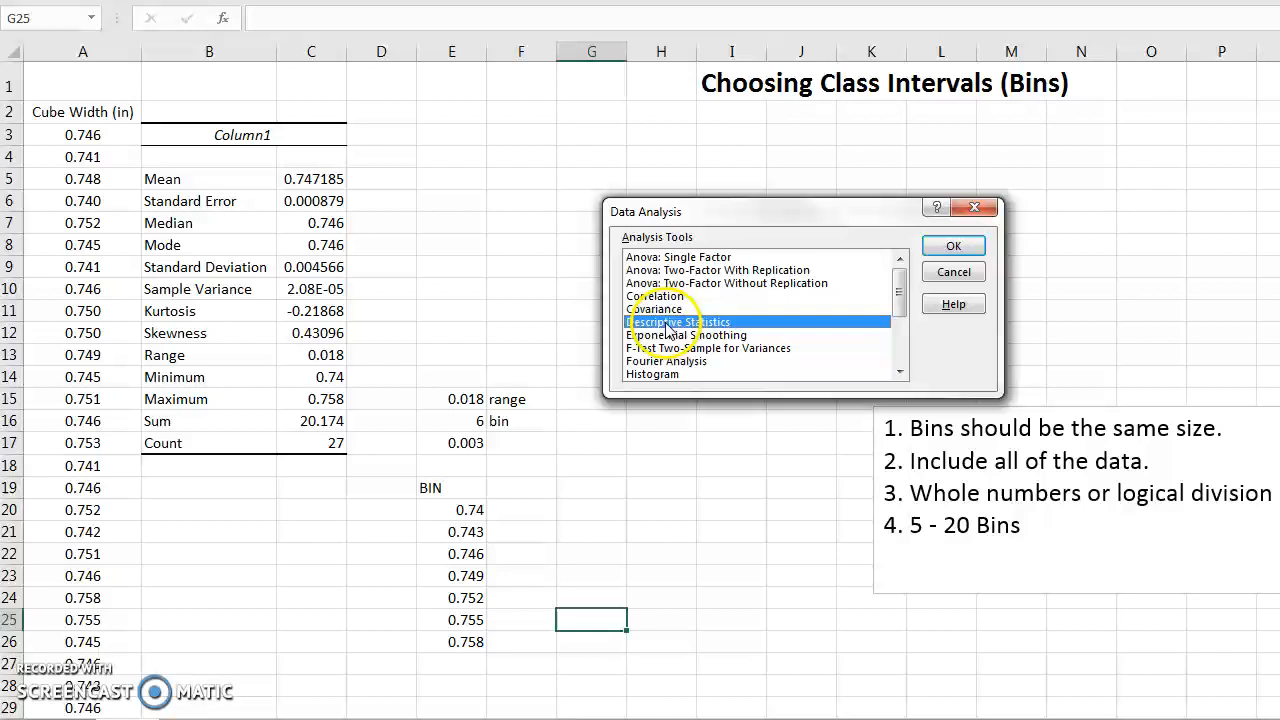
{"action": "left_click", "coordinate": [651, 373]}
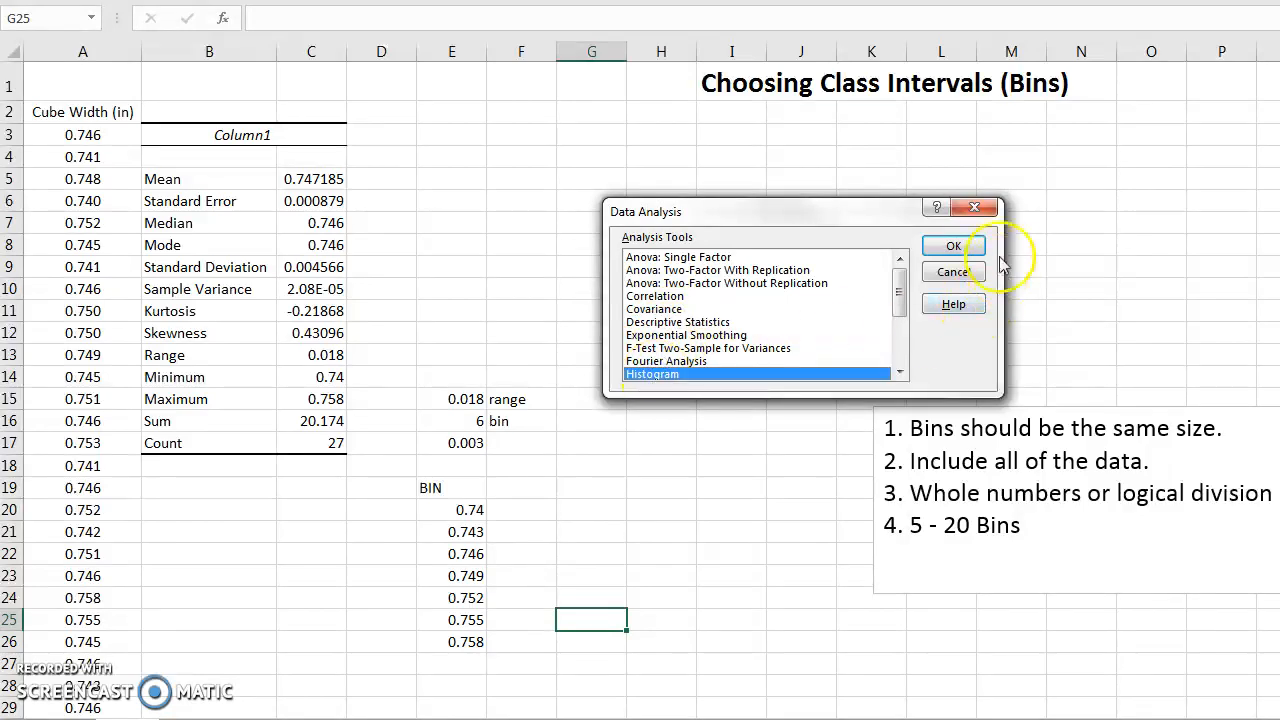
{"action": "left_click", "coordinate": [951, 245]}
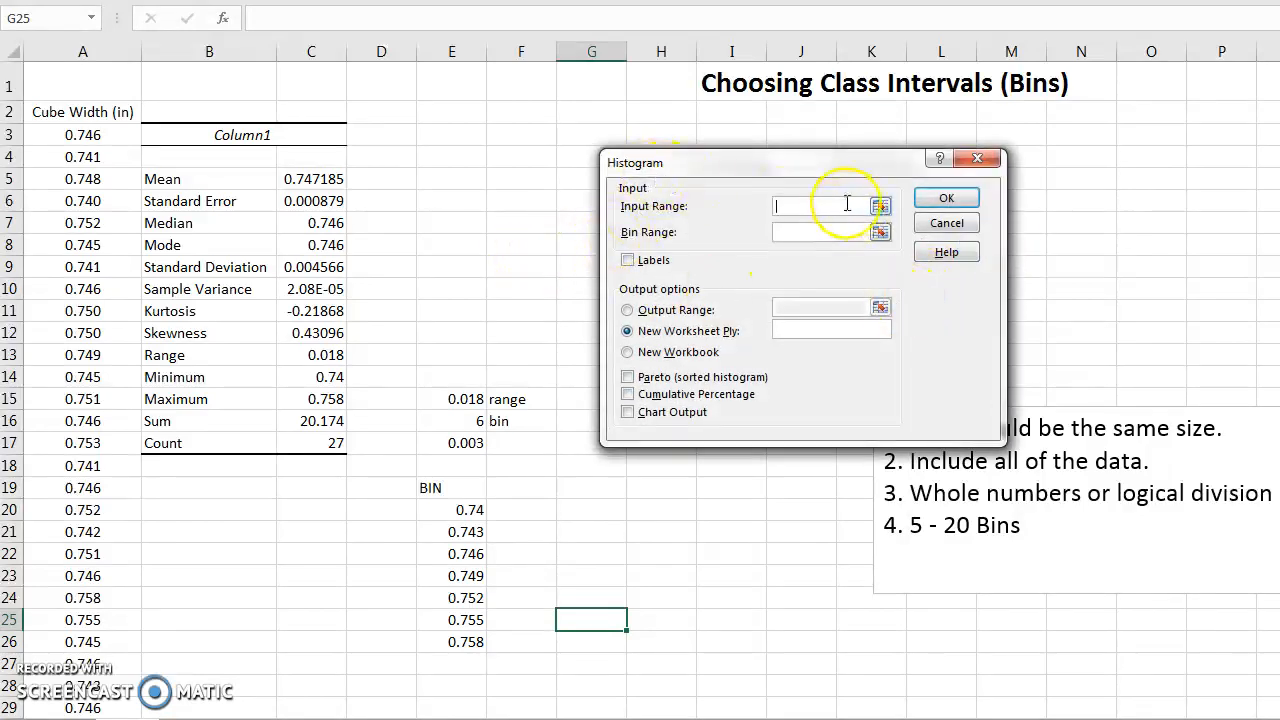
{"action": "left_click_drag", "start_coordinate": [83, 134], "coordinate": [83, 663]}
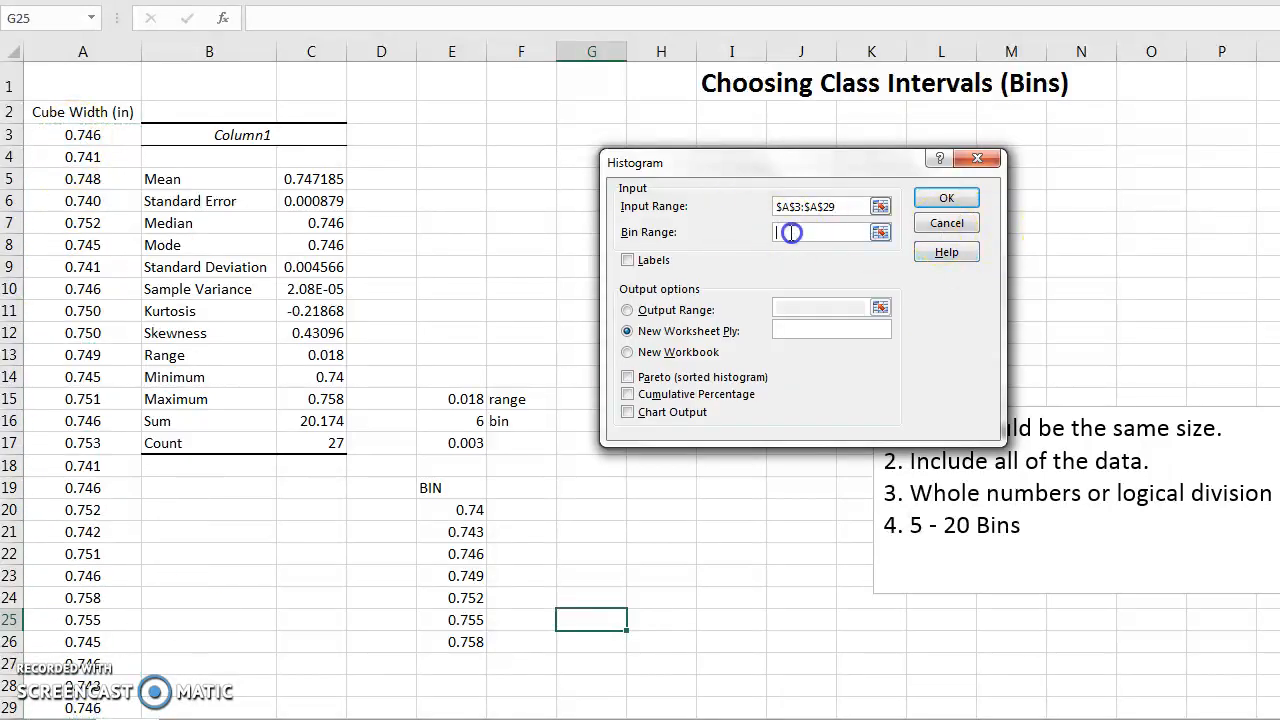
{"action": "left_click_drag", "start_coordinate": [452, 509], "coordinate": [452, 641]}
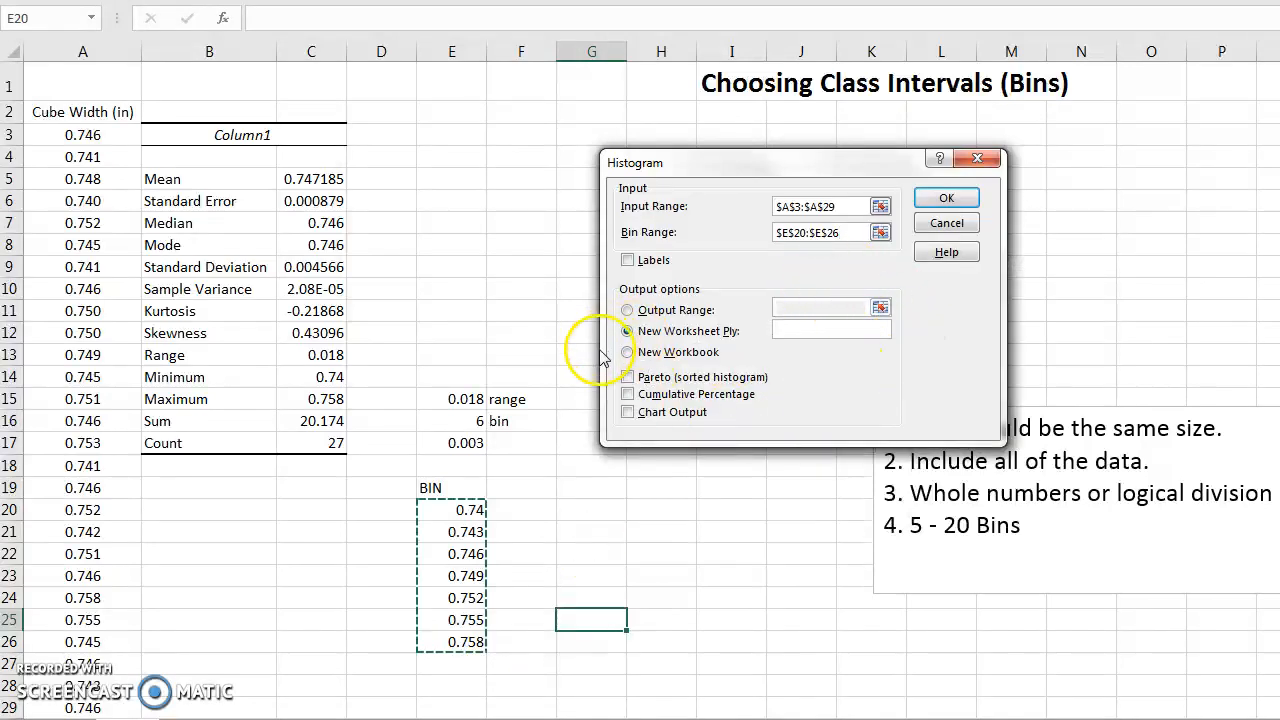
{"action": "left_click", "coordinate": [627, 310]}
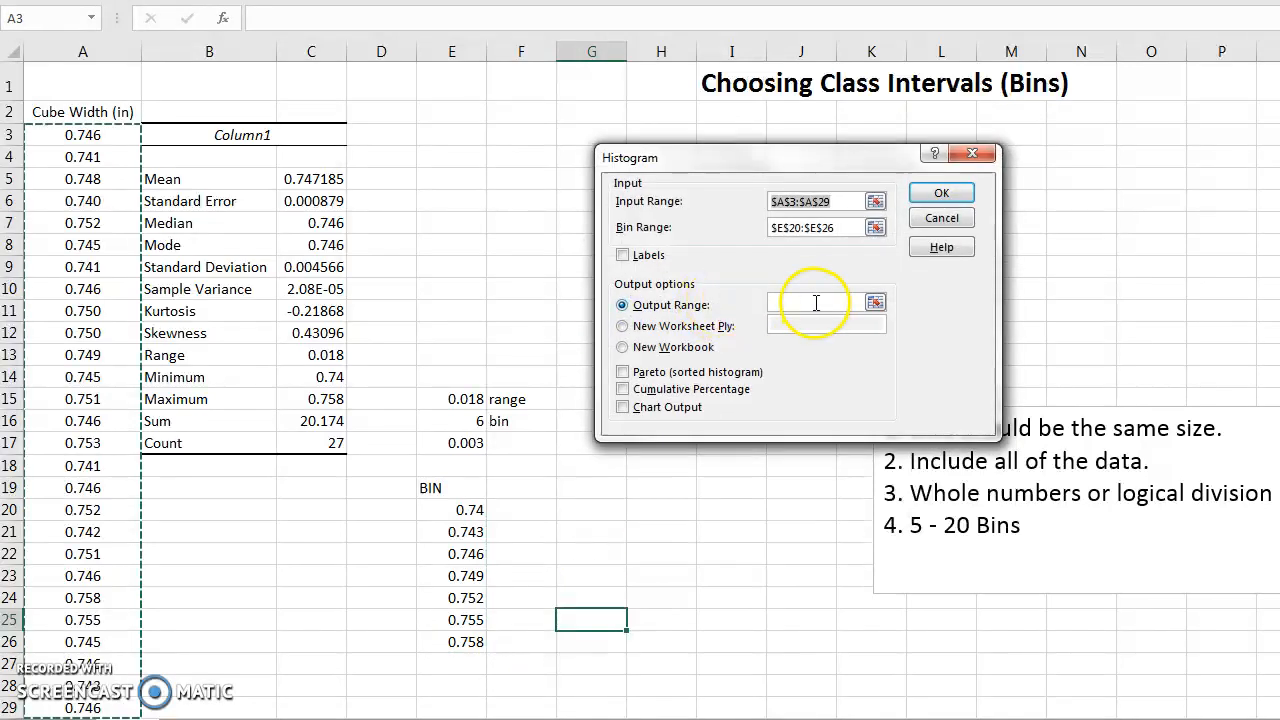
{"action": "left_click", "coordinate": [591, 112]}
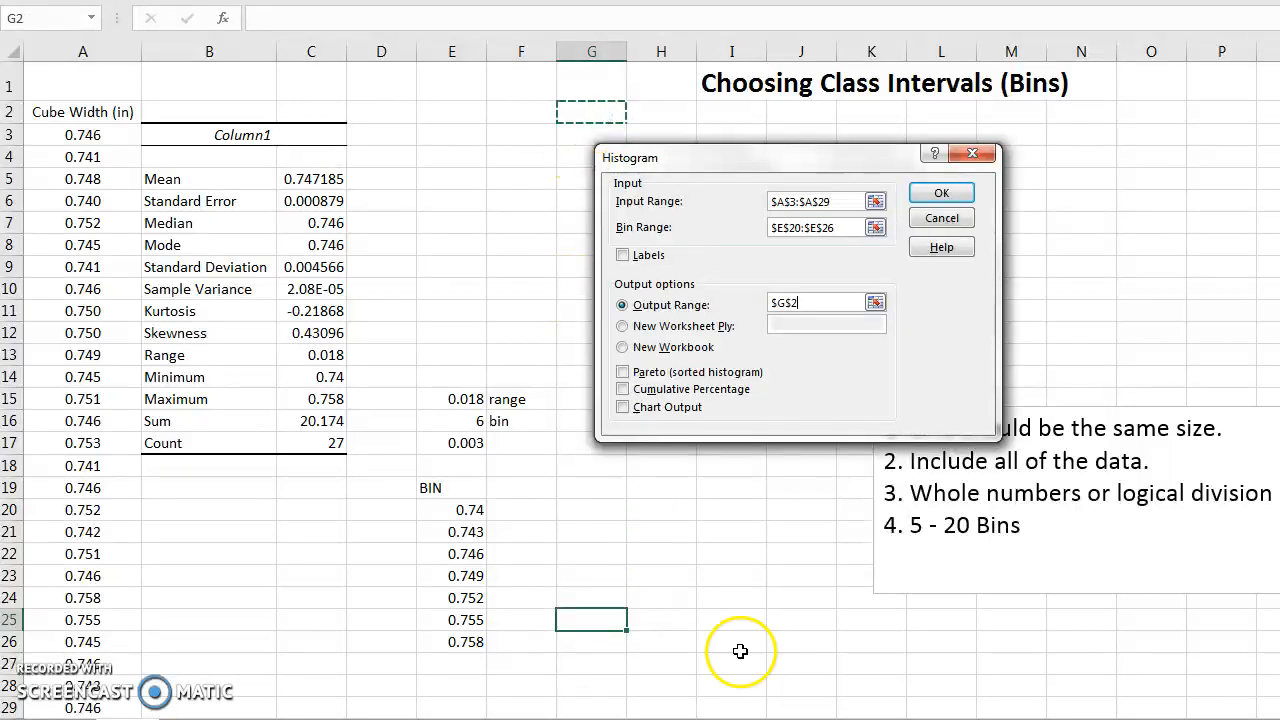
{"action": "left_click", "coordinate": [623, 407]}
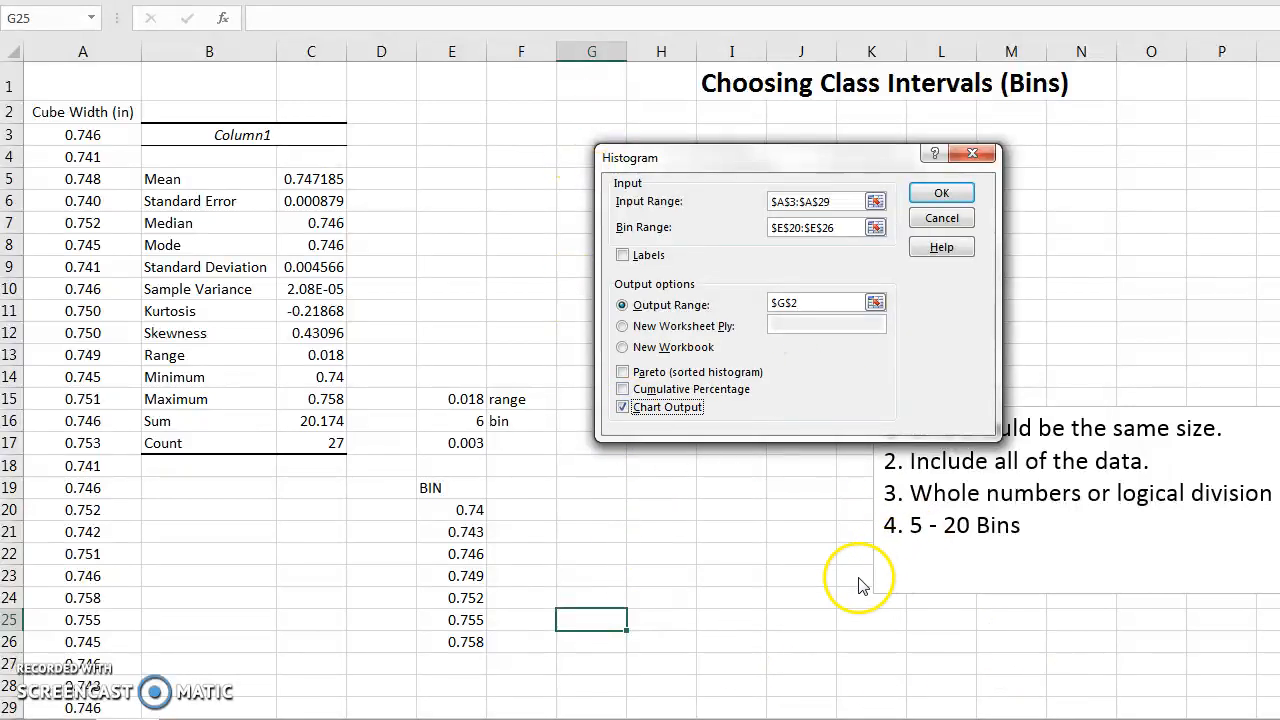
{"action": "left_click", "coordinate": [940, 192]}
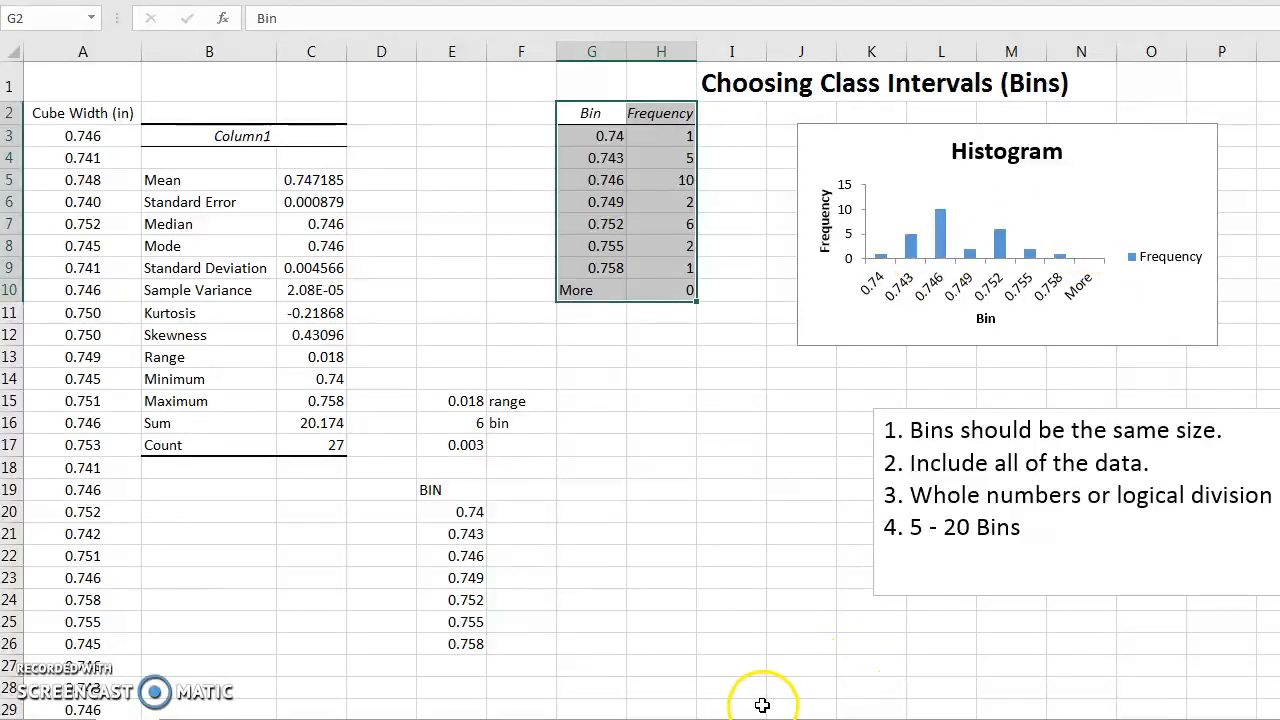
{"action": "mouse_move", "coordinate": [1045, 300]}
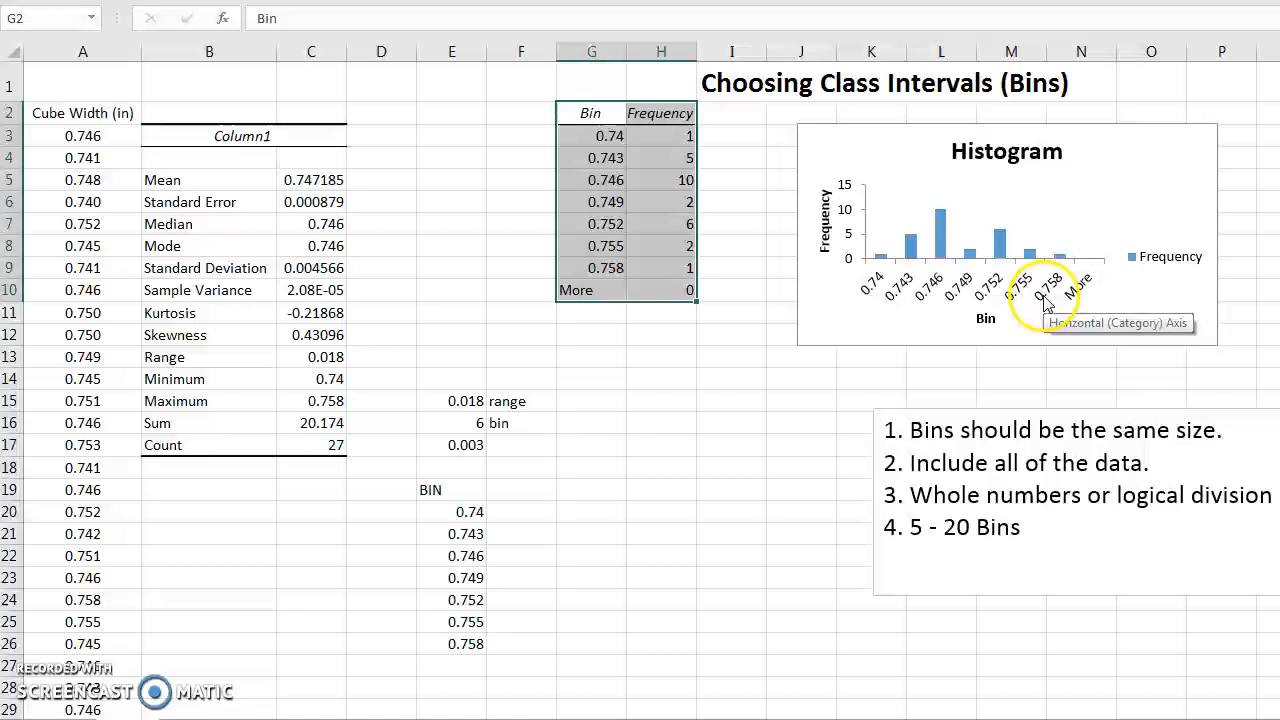